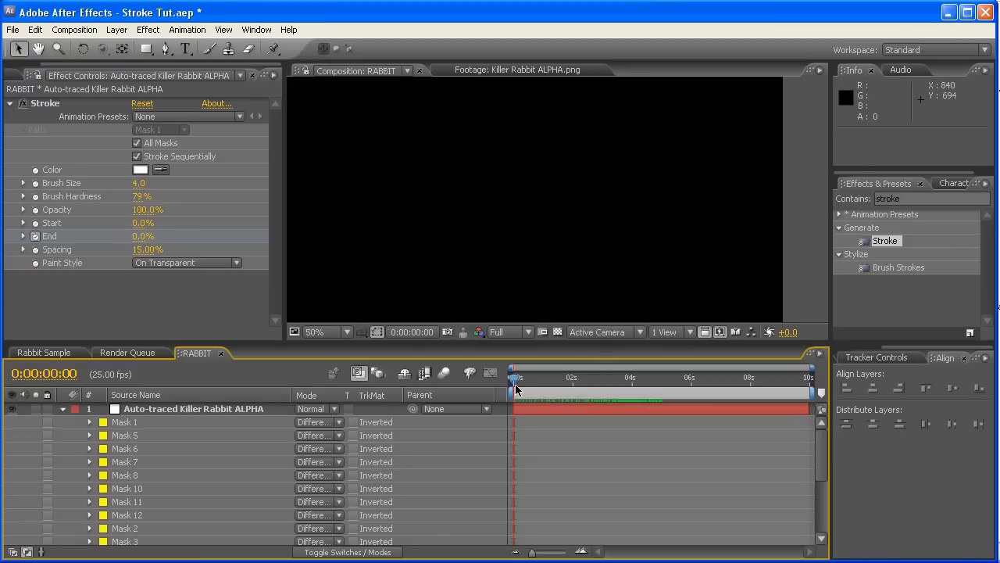
# Scrub the timeline to preview the white outline write-on up to RABBIT.
pyautogui.moveTo(516, 377); pyautogui.dragTo(538, 378)
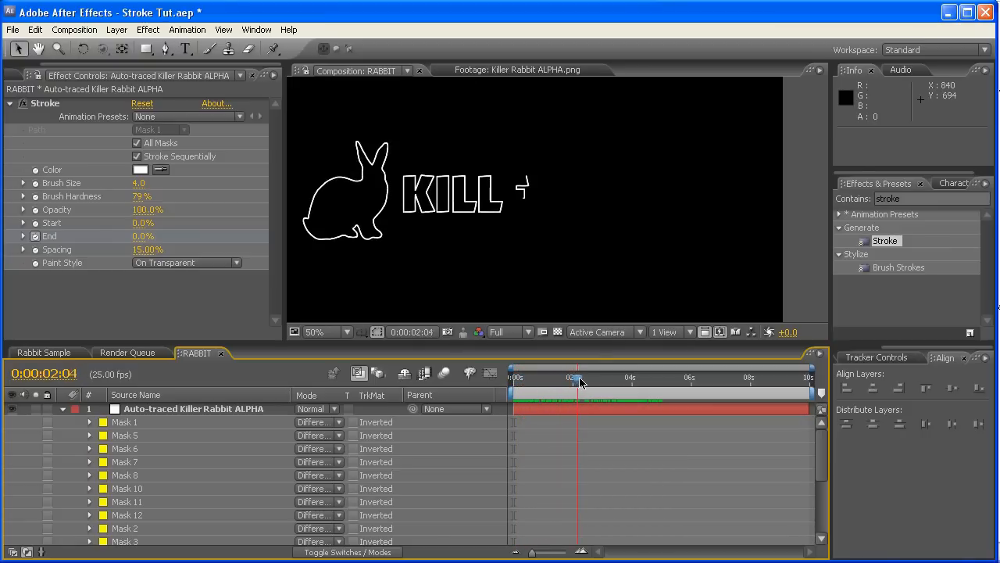
pyautogui.moveTo(576, 377); pyautogui.dragTo(608, 378)
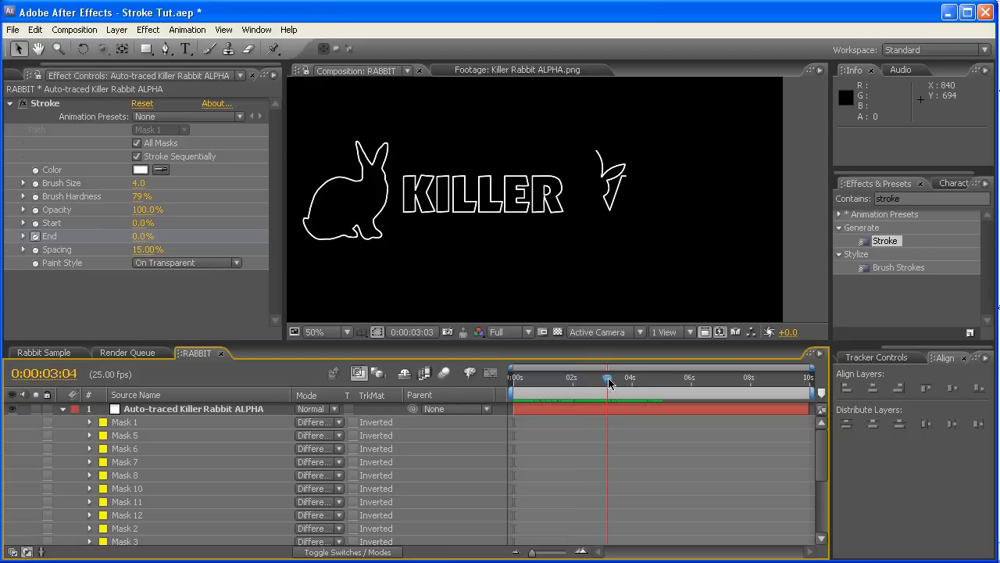
pyautogui.moveTo(609, 379); pyautogui.dragTo(653, 379)
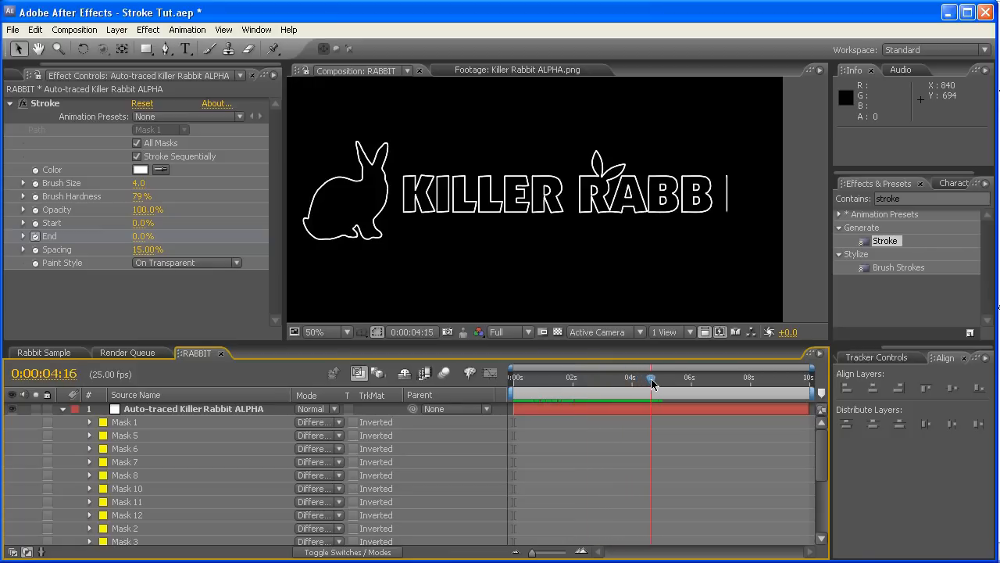
pyautogui.moveTo(652, 383); pyautogui.dragTo(621, 382)
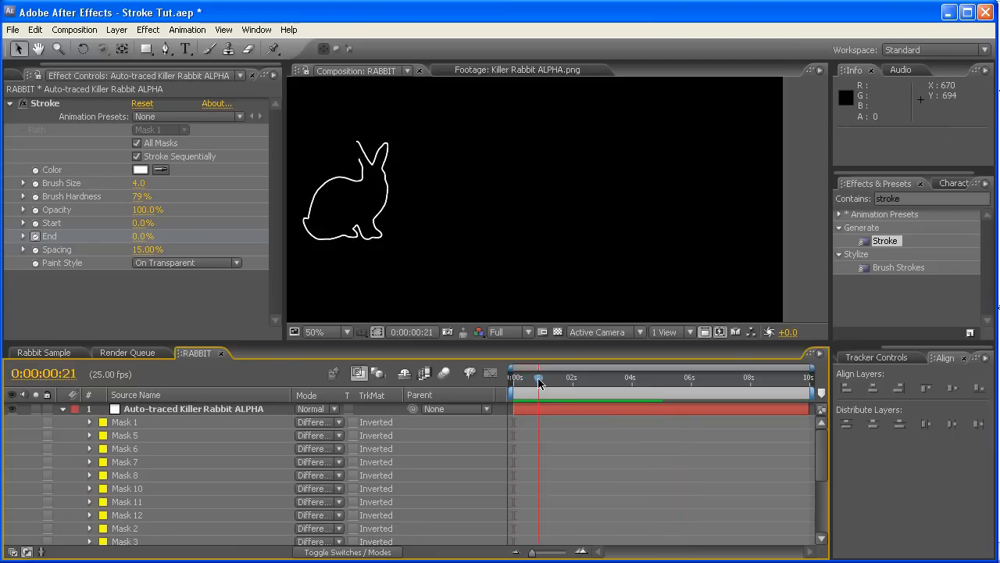
# Deselect the stroke End keyframe and scrub to halfway, with 'KILLE' drawn.
pyautogui.moveTo(540, 378); pyautogui.dragTo(640, 378)
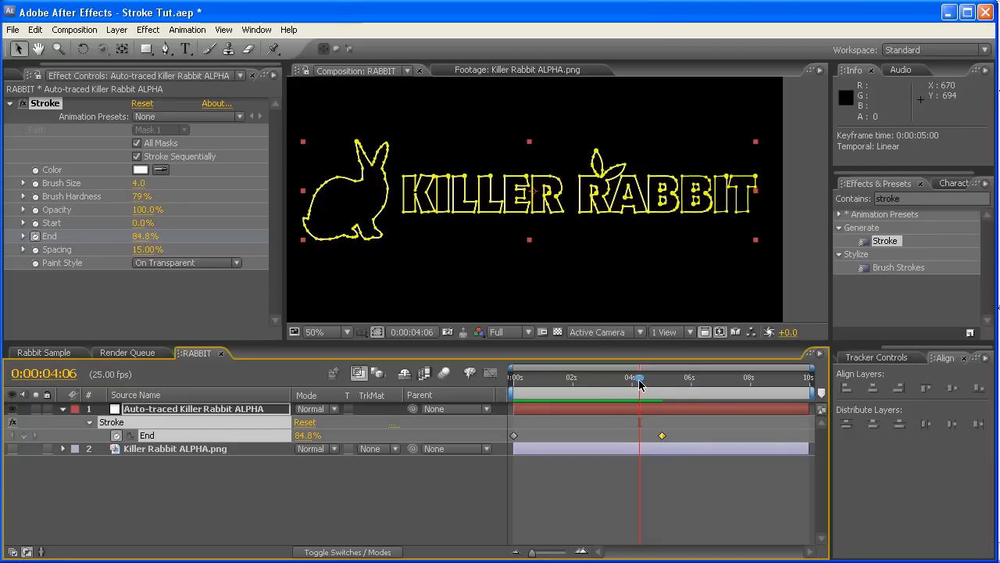
pyautogui.click(566, 377)
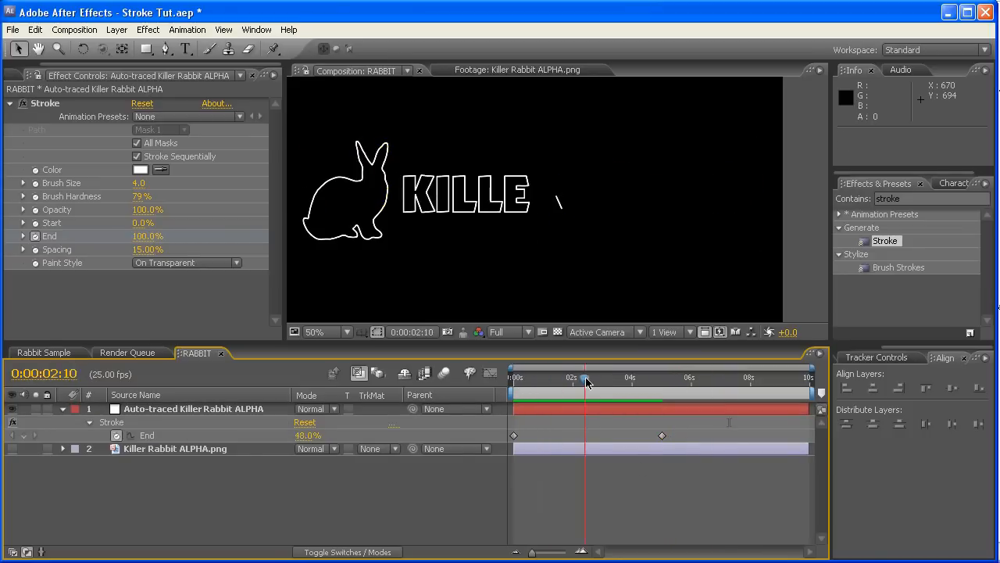
pyautogui.moveTo(586, 379); pyautogui.dragTo(684, 378)
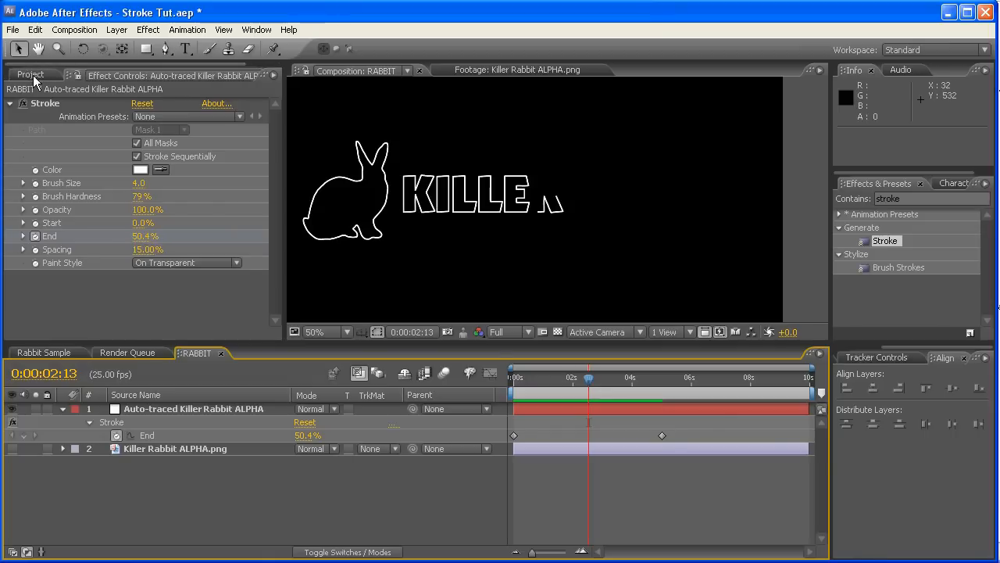
# Preview the write-on to about 91% and make Killer Rabbit ALPHA.png visible.
pyautogui.click(513, 71)
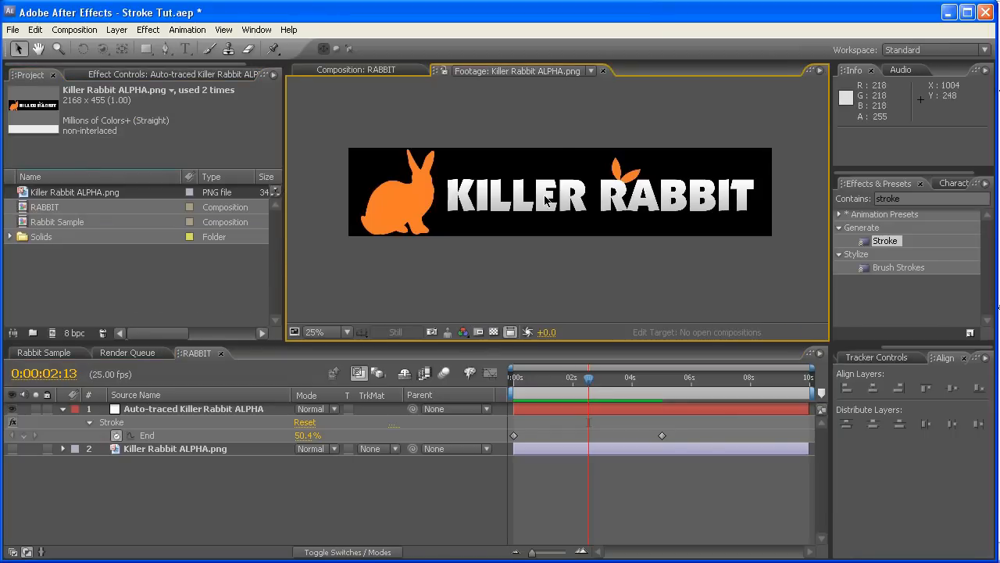
pyautogui.moveTo(122, 82)
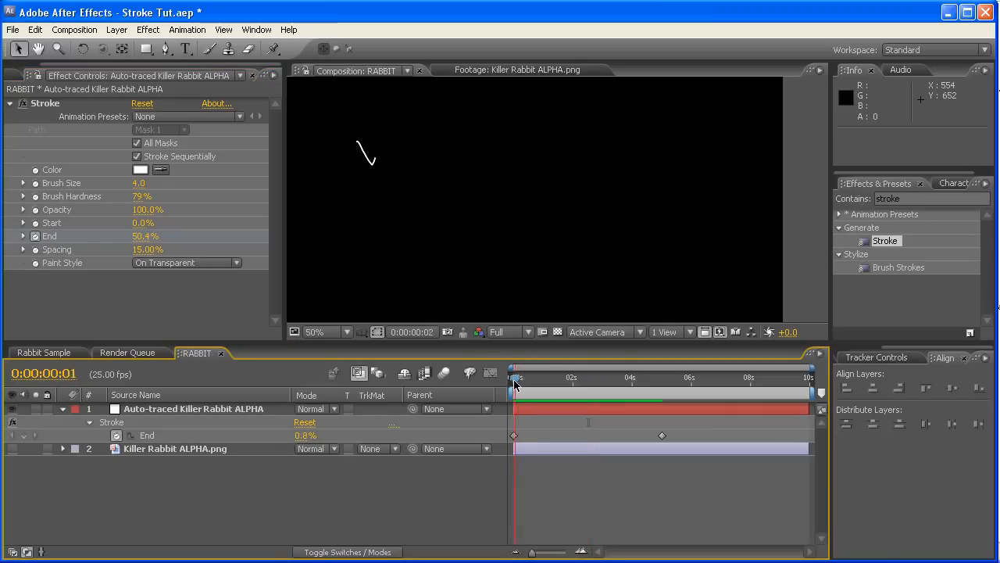
pyautogui.moveTo(514, 379); pyautogui.dragTo(571, 379)
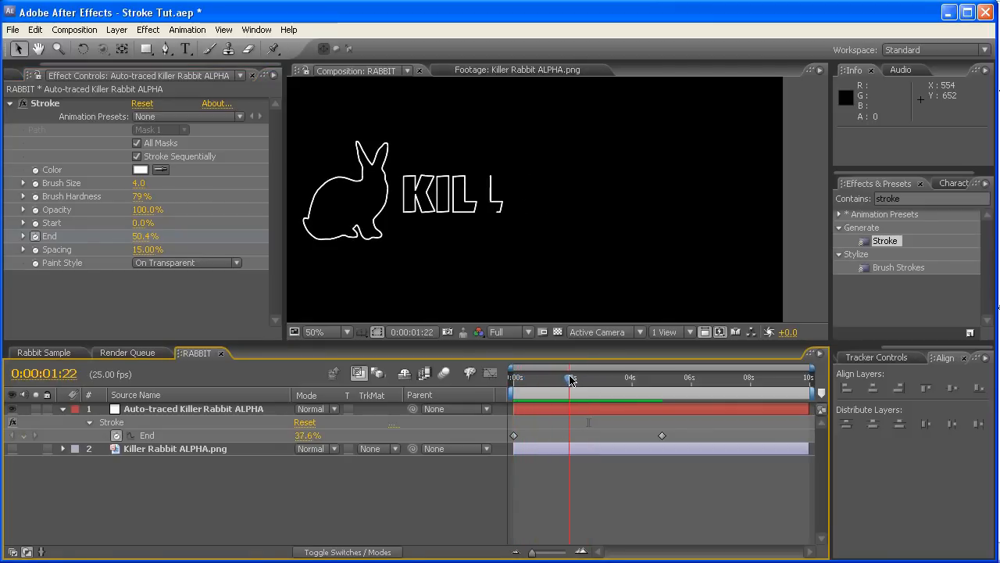
pyautogui.moveTo(570, 379); pyautogui.dragTo(649, 379)
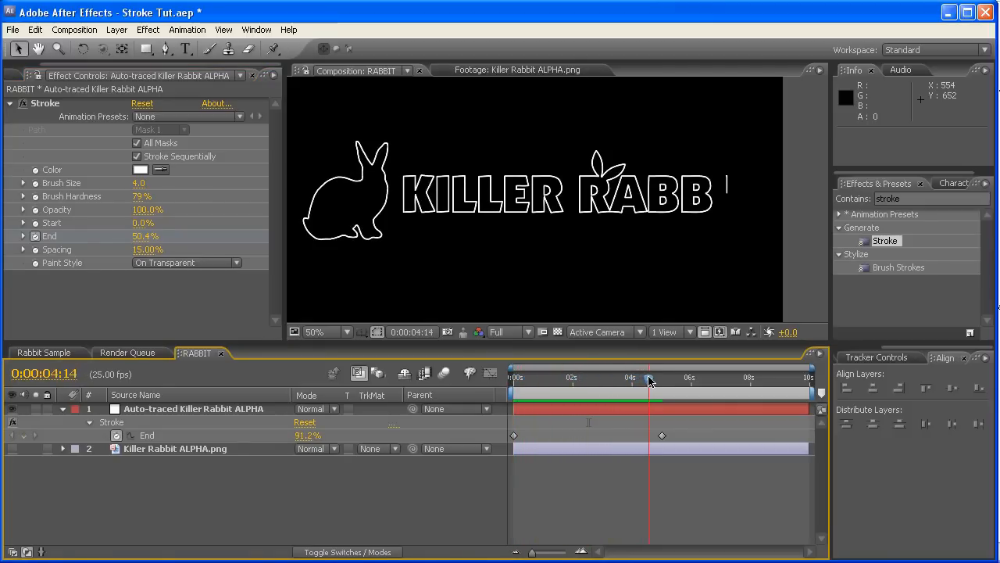
pyautogui.click(175, 447)
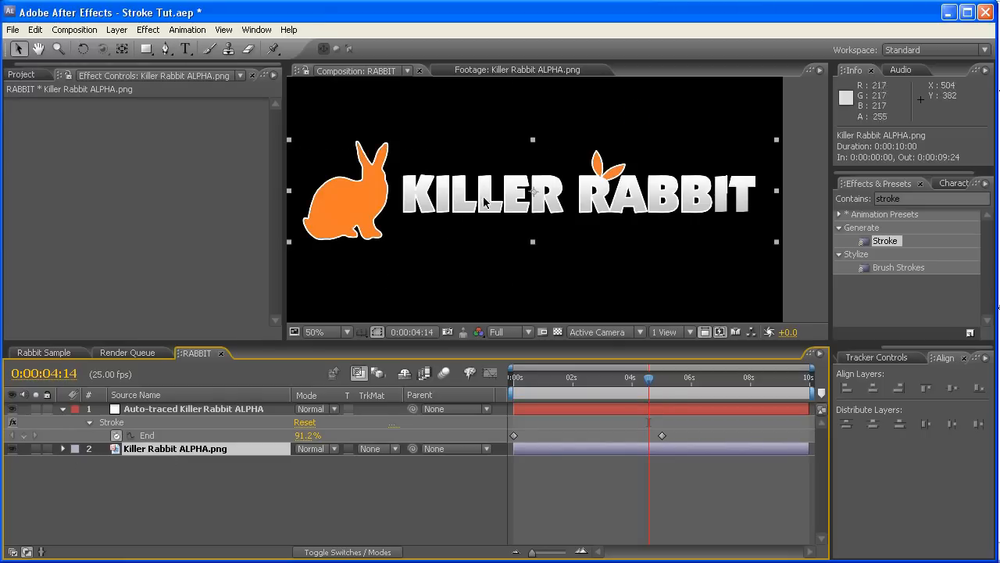
# Apply Invert to Killer Rabbit ALPHA.png and scrub the write-on through to 100%.
pyautogui.click(315, 332)
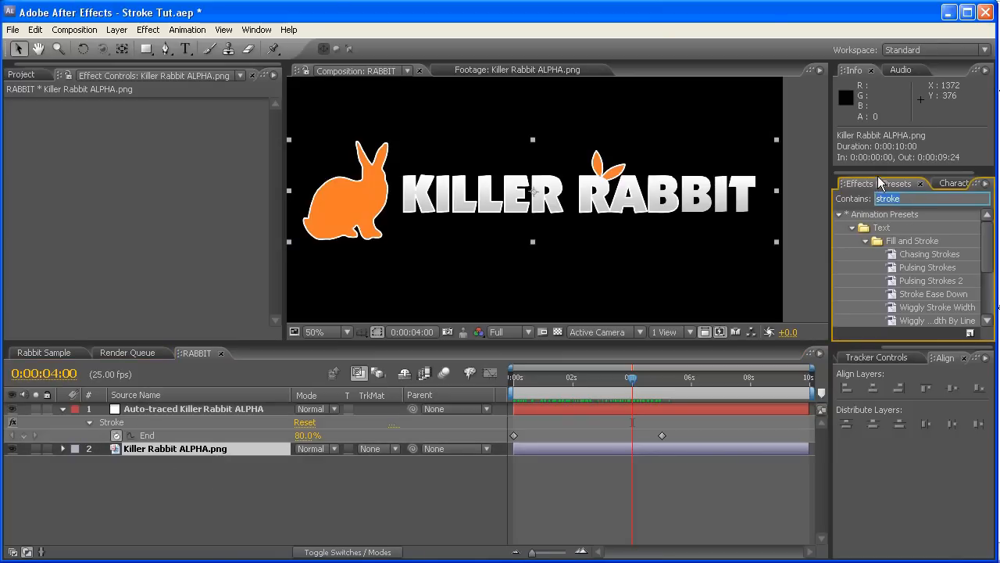
pyautogui.write('inver')
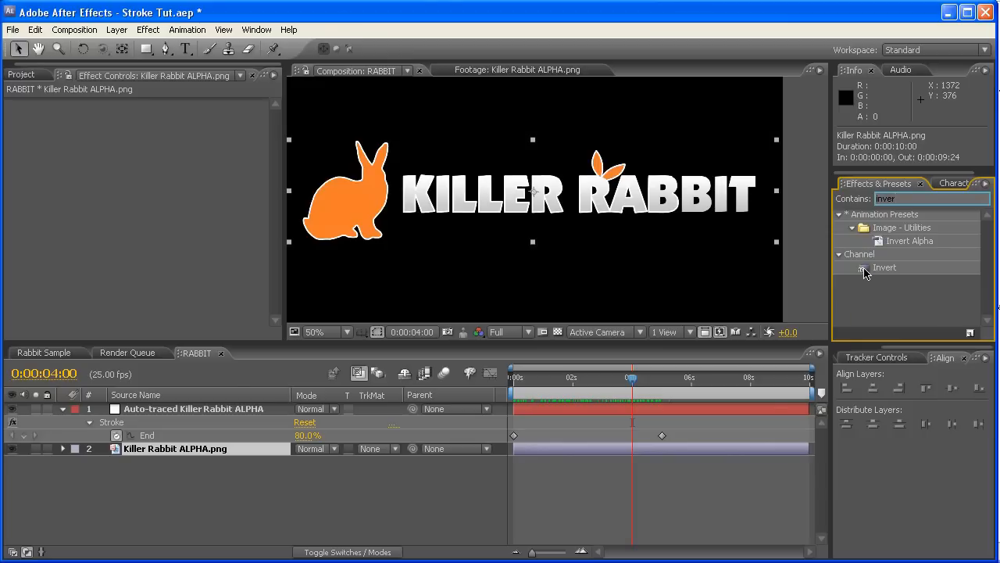
pyautogui.doubleClick(164, 448)
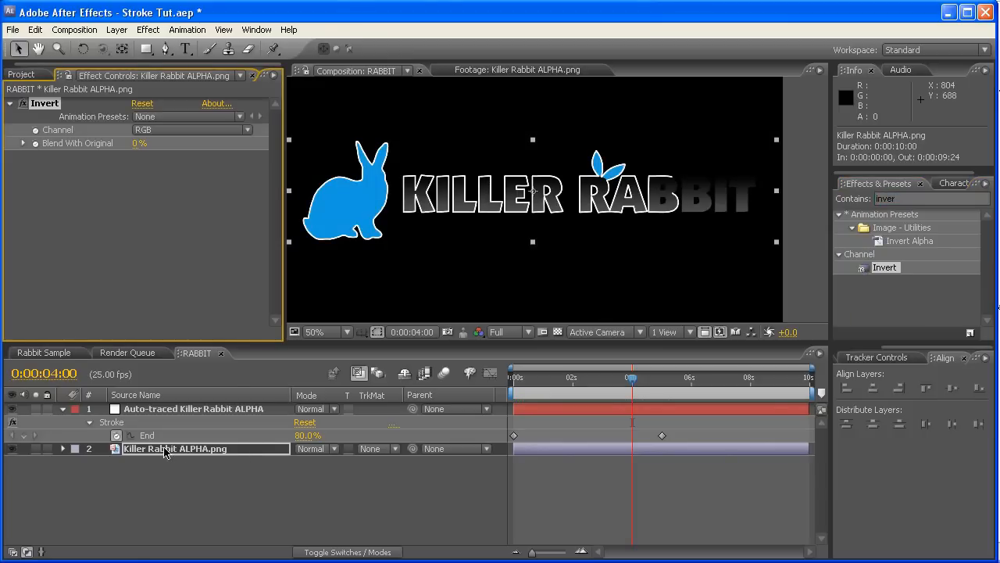
pyautogui.moveTo(630, 377); pyautogui.dragTo(549, 377)
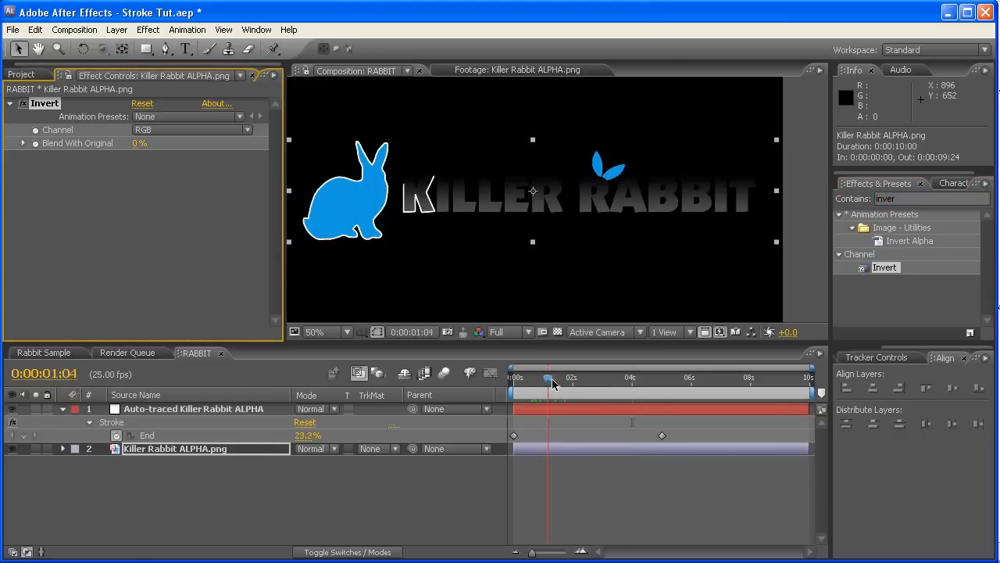
pyautogui.moveTo(547, 379); pyautogui.dragTo(683, 379)
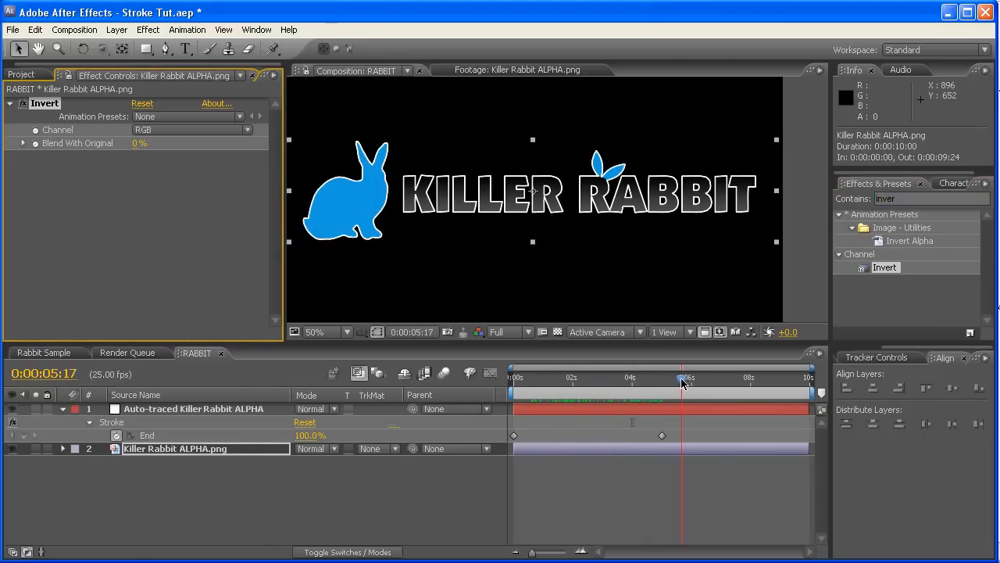
pyautogui.moveTo(682, 379); pyautogui.dragTo(543, 379)
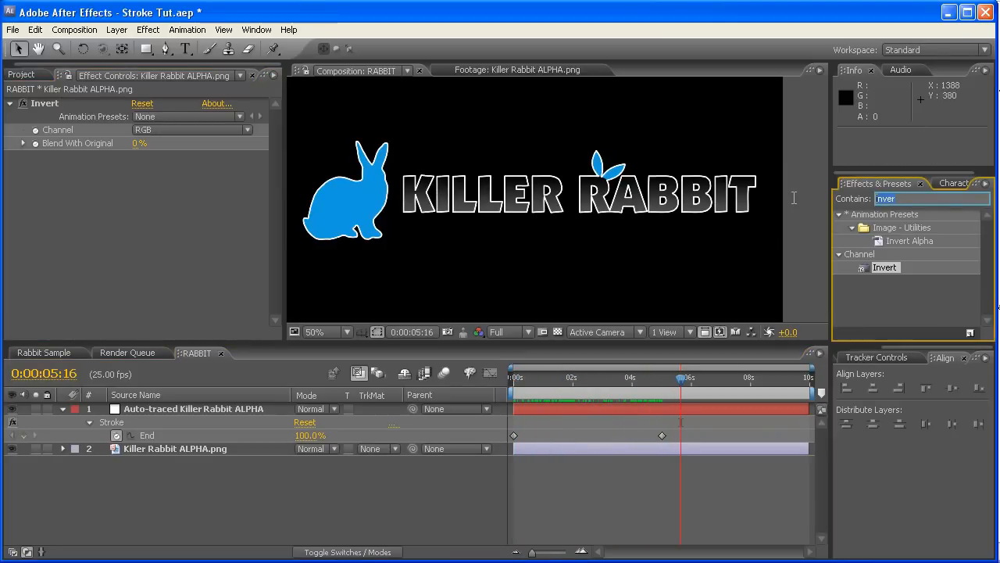
pyautogui.moveTo(793, 205)
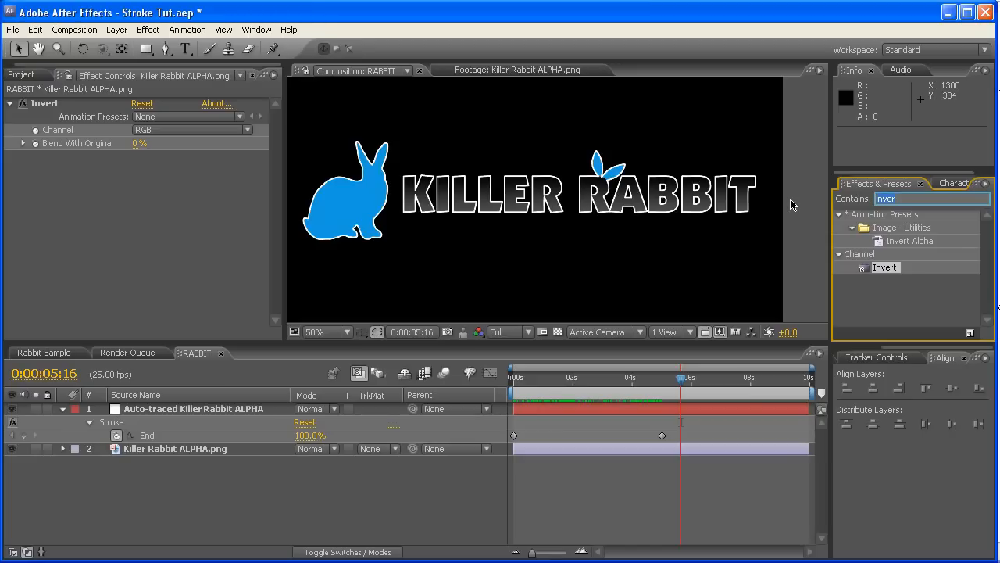
# Add Hue/Saturation with Master Hue +180° to the logo and re-preview the write-on.
pyautogui.write('hue')
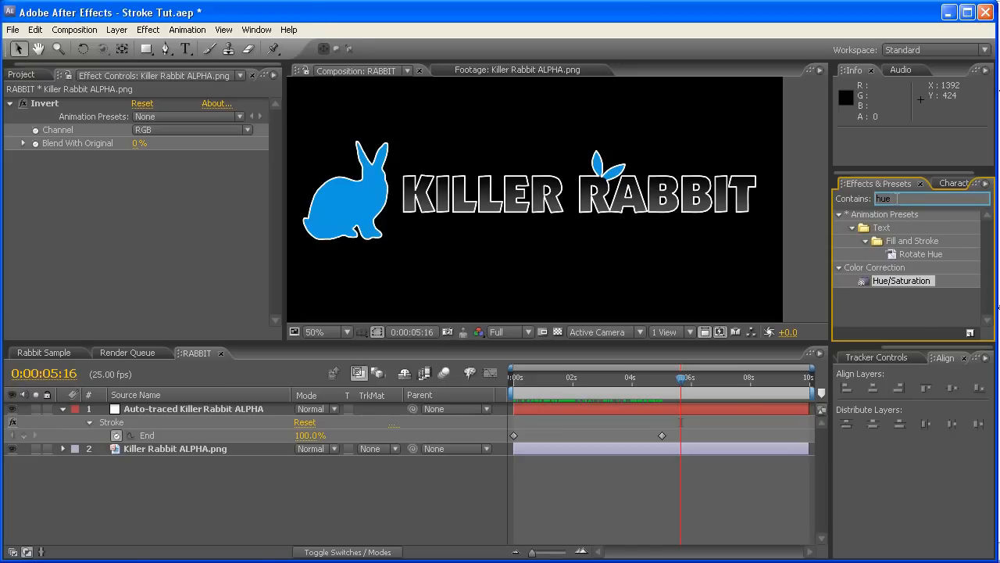
pyautogui.click(176, 448)
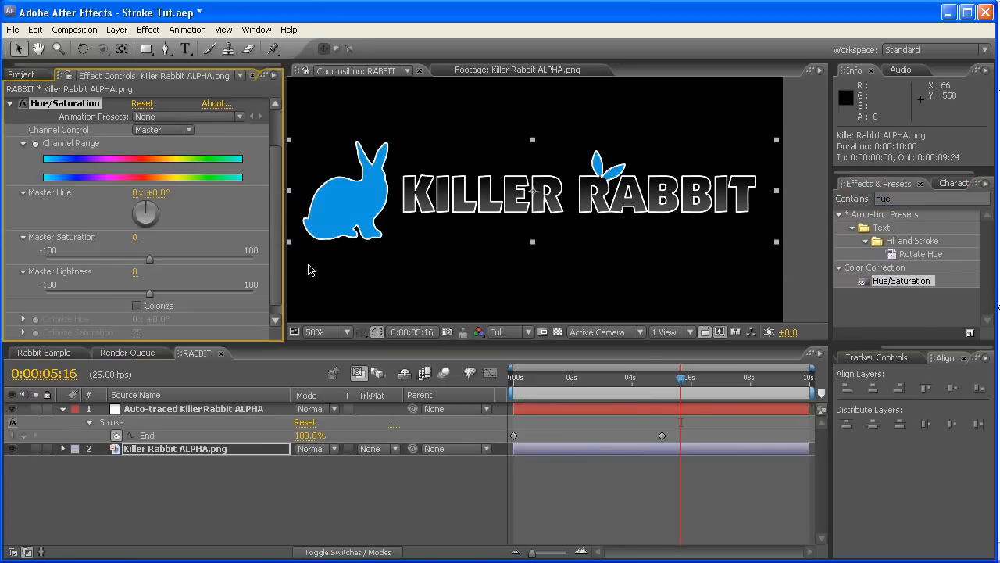
pyautogui.moveTo(13, 207)
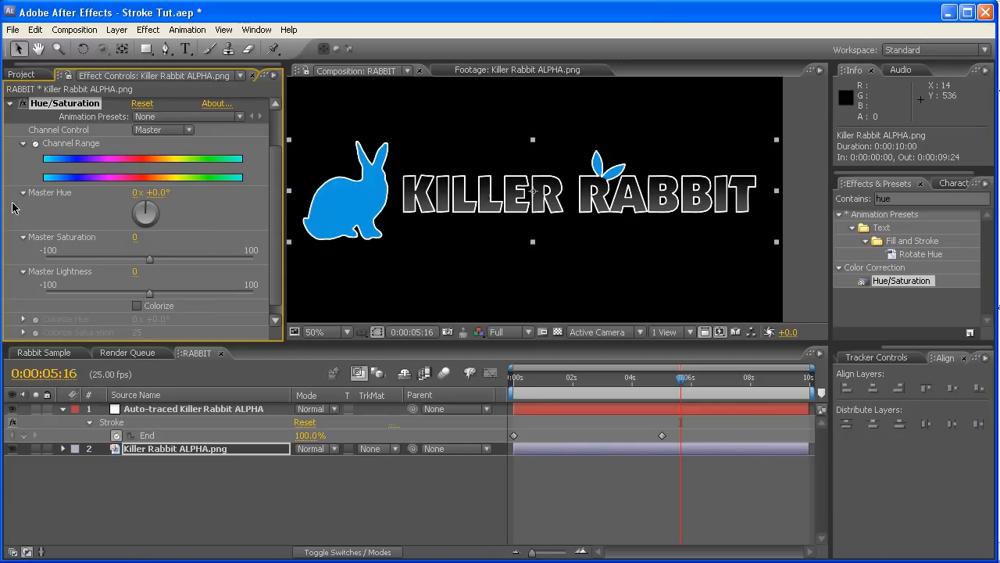
pyautogui.moveTo(146, 212); pyautogui.dragTo(164, 202)
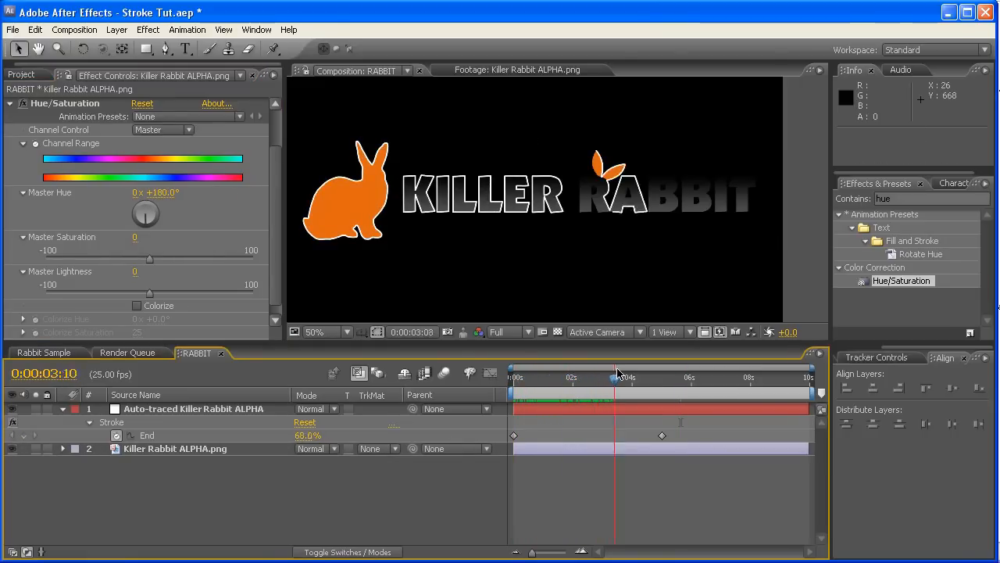
pyautogui.moveTo(617, 376); pyautogui.dragTo(709, 377)
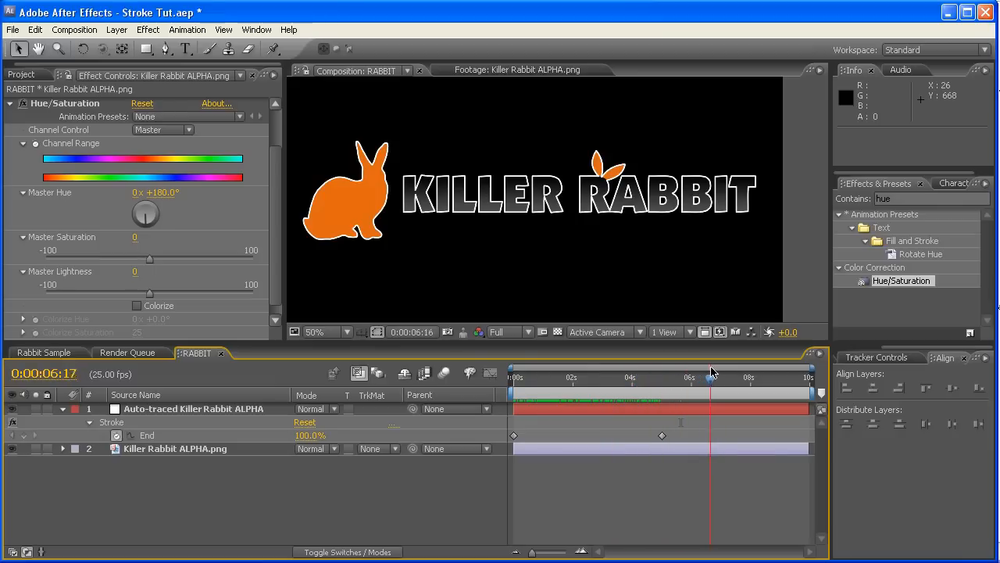
pyautogui.moveTo(710, 377); pyautogui.dragTo(527, 377)
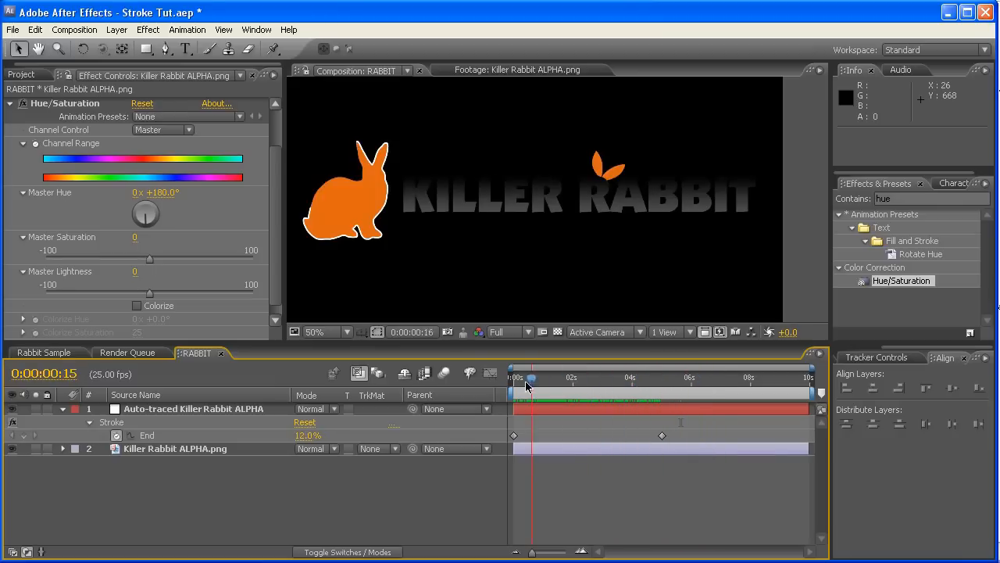
pyautogui.moveTo(531, 378); pyautogui.dragTo(710, 378)
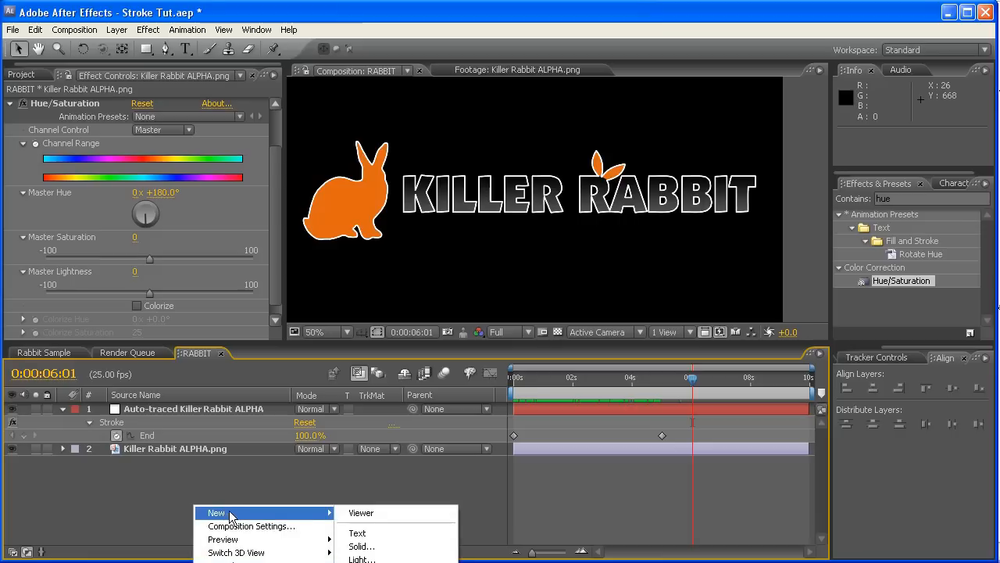
# Create a 1280x720 black solid named BG.
pyautogui.click(361, 545)
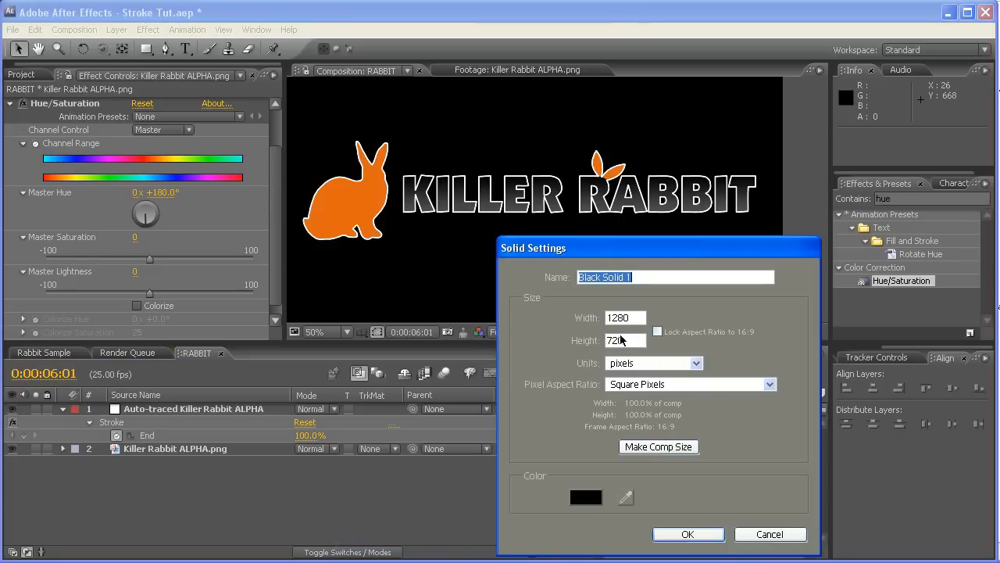
pyautogui.write('BG')
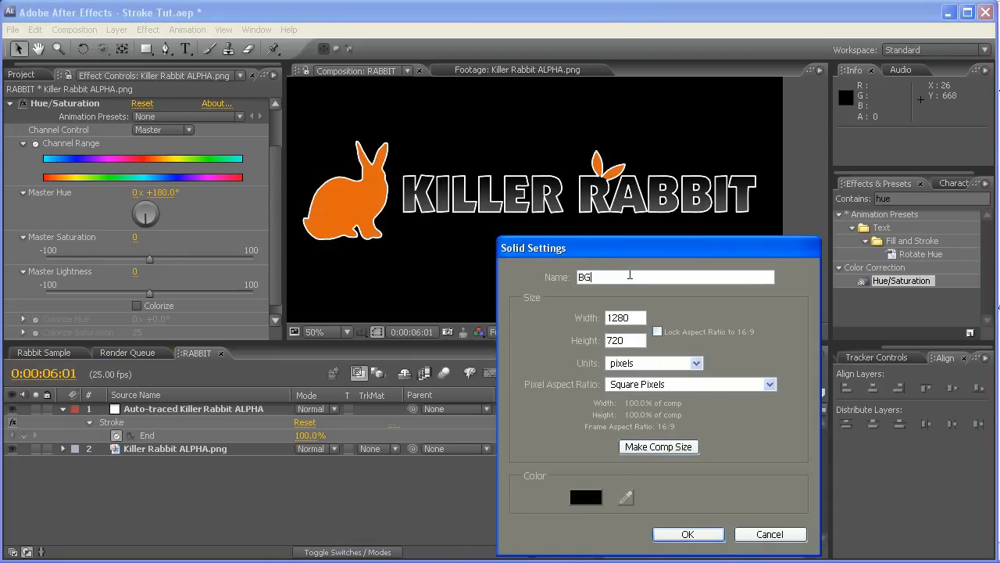
pyautogui.click(688, 534)
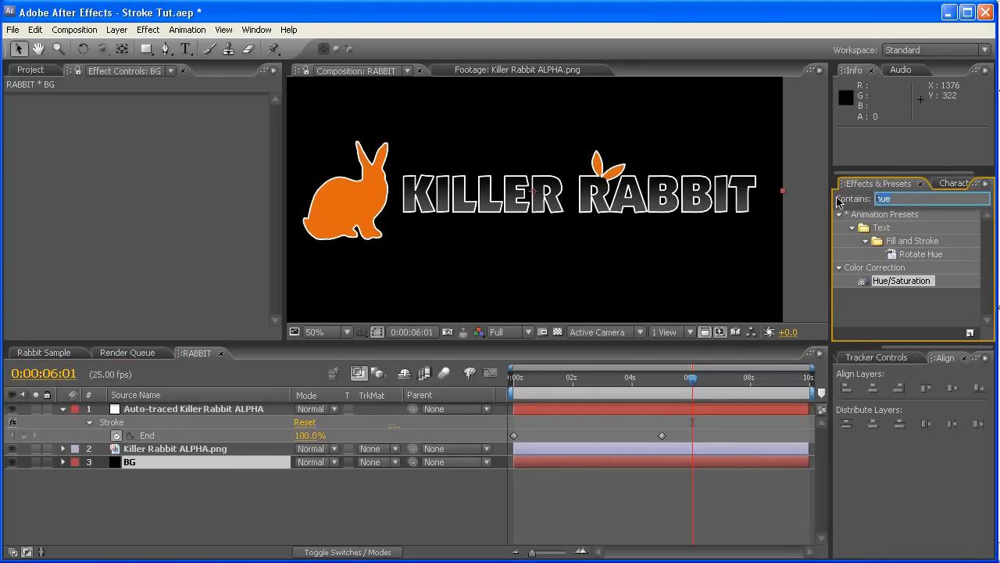
# Apply a radial Ramp to BG, fading from dark orange to black.
pyautogui.write('ramp')
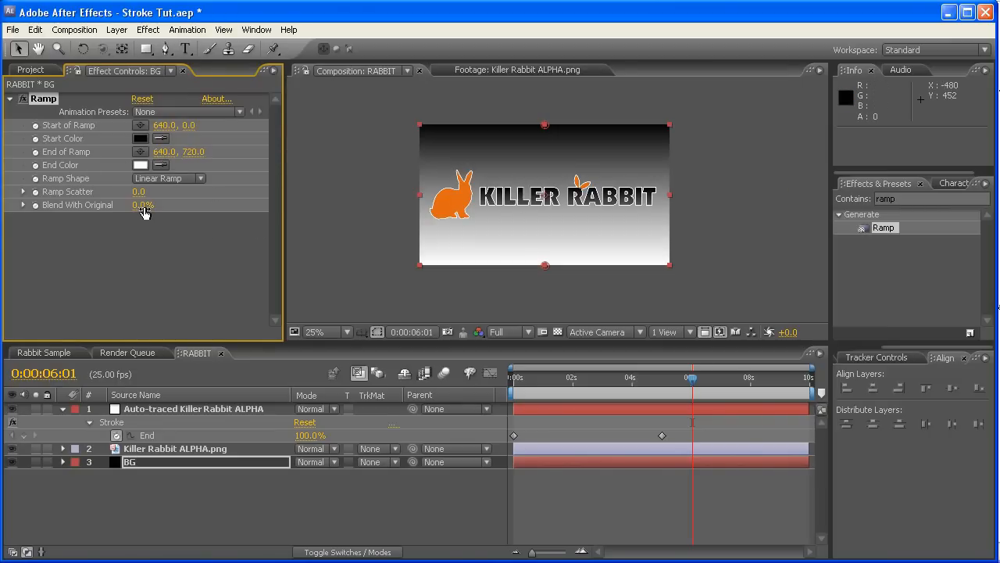
pyautogui.moveTo(168, 186)
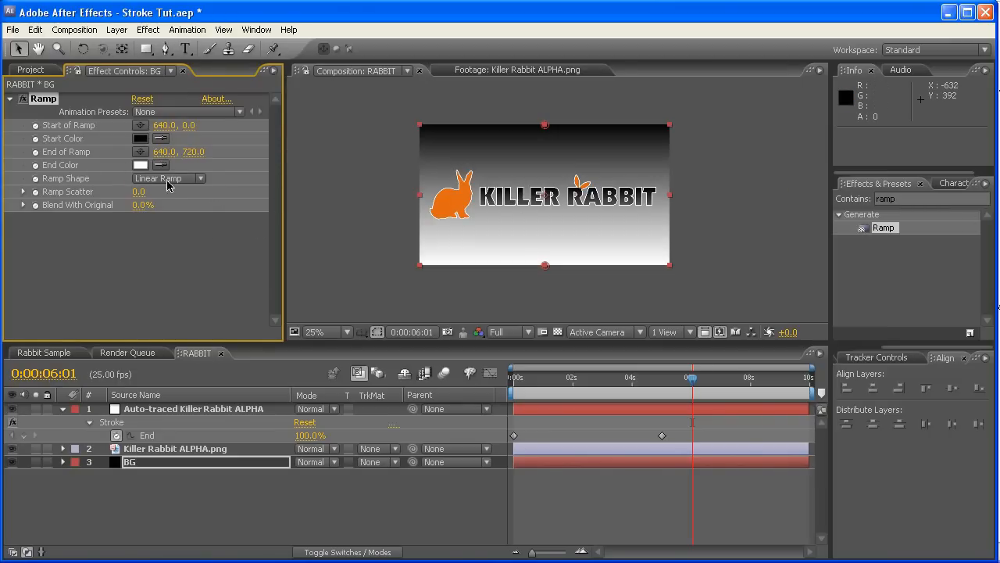
pyautogui.click(168, 178)
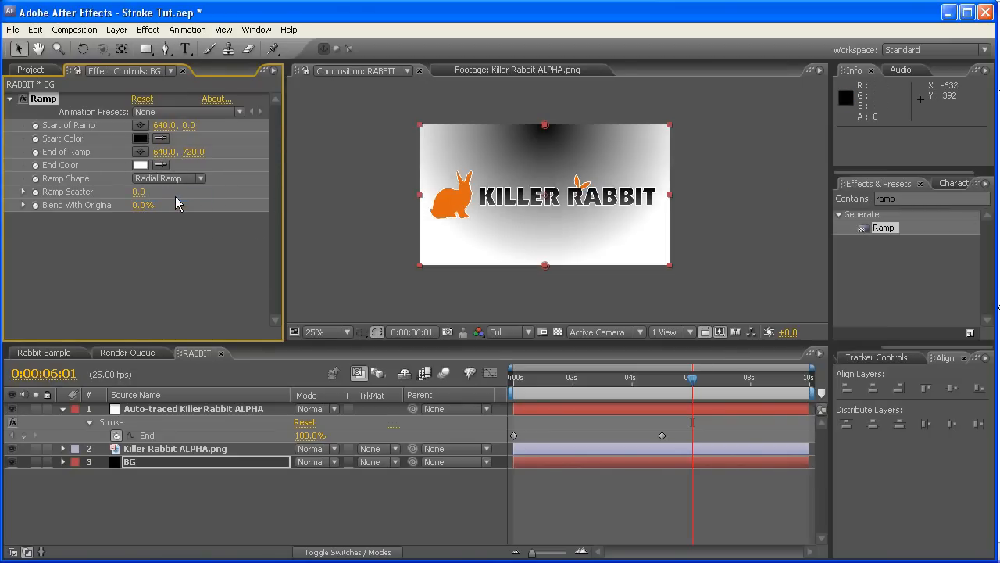
pyautogui.click(140, 165)
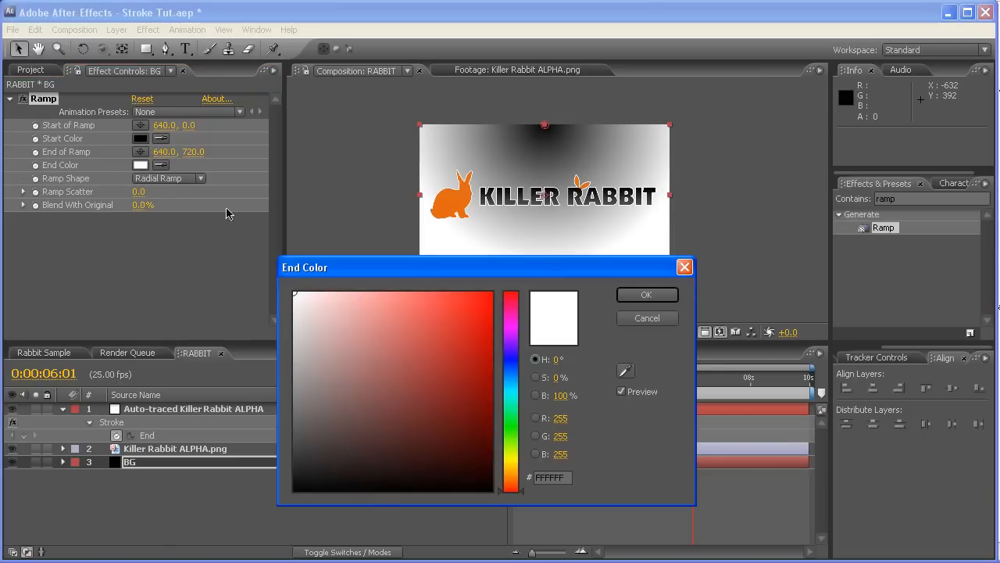
pyautogui.click(647, 295)
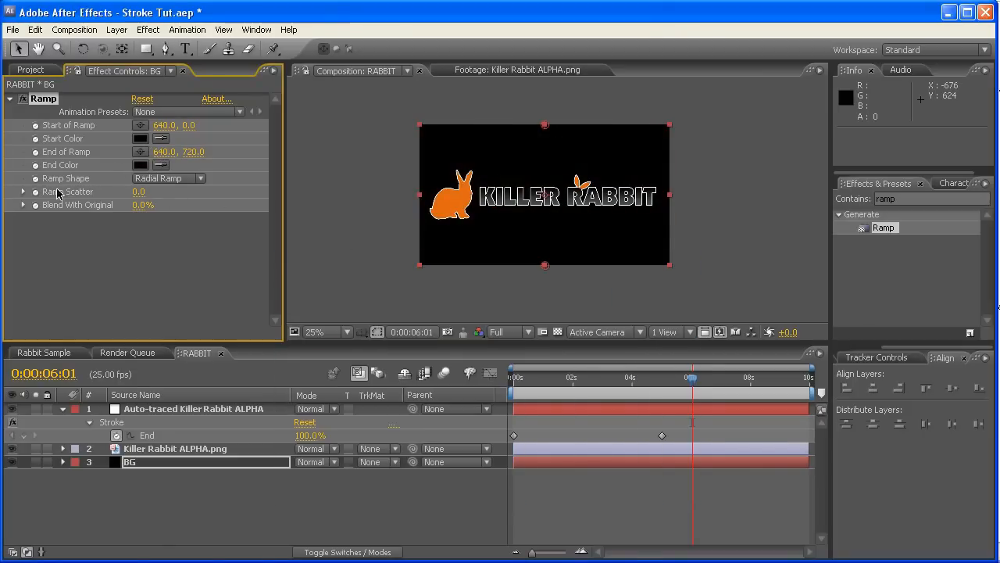
pyautogui.click(141, 138)
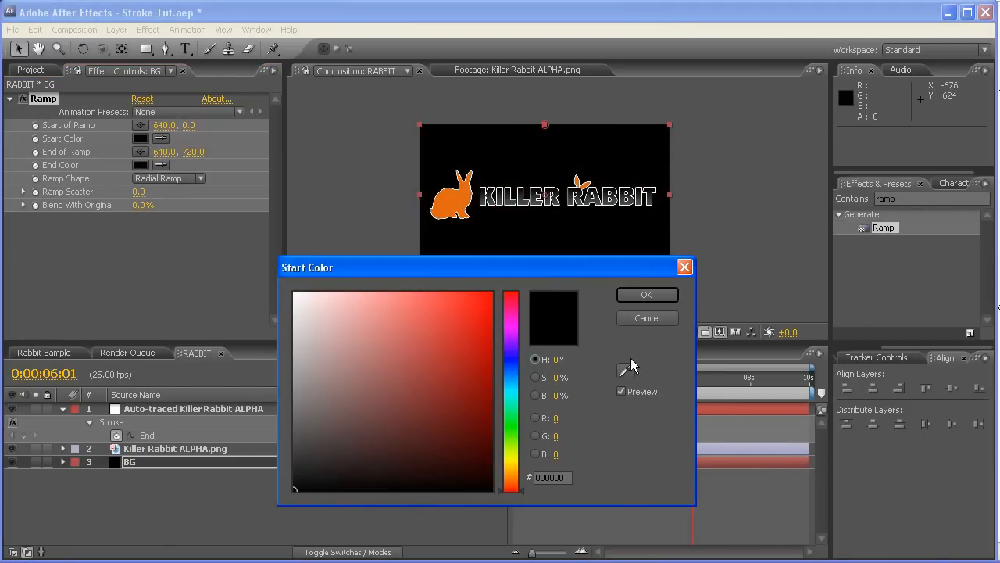
pyautogui.click(482, 317)
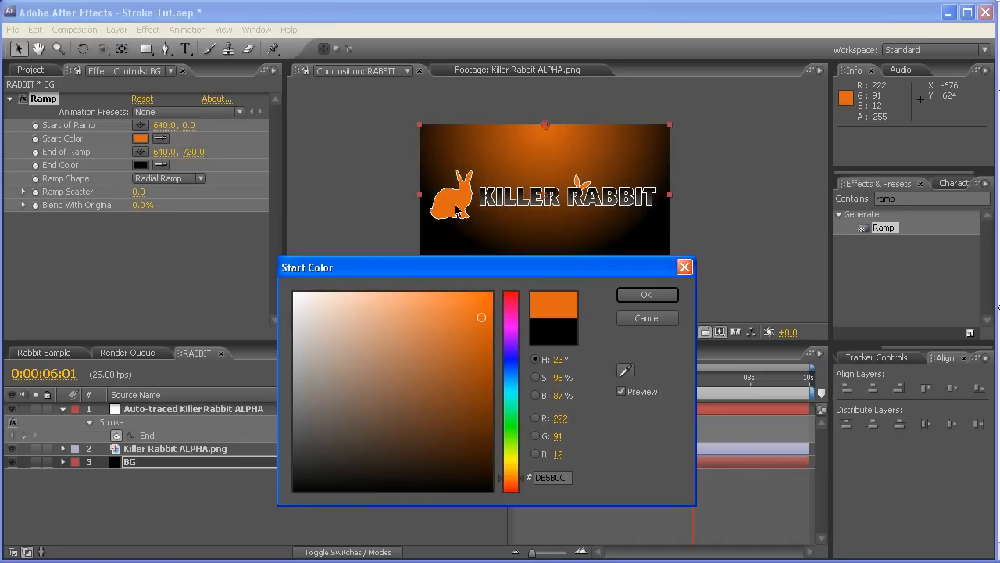
pyautogui.click(491, 340)
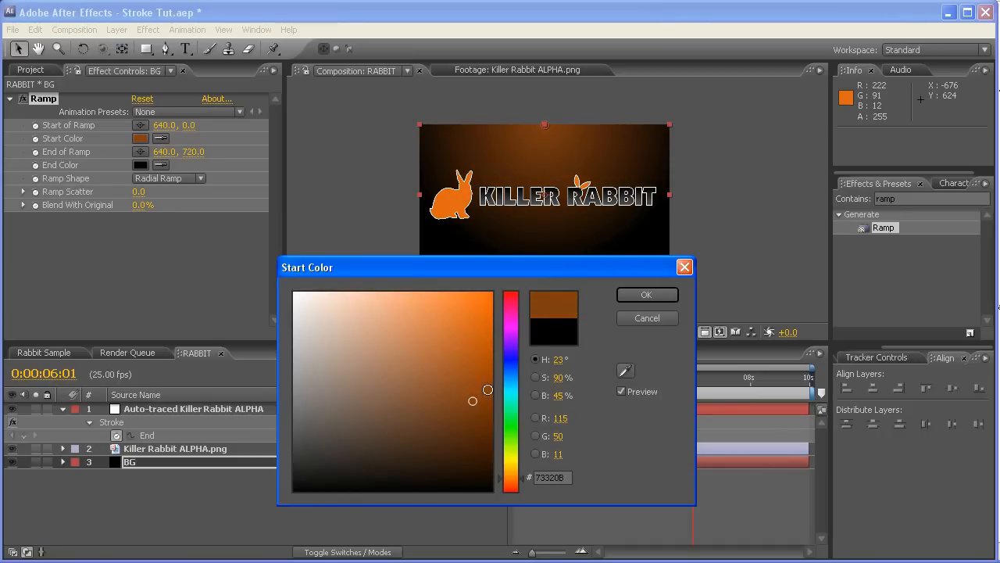
pyautogui.click(647, 295)
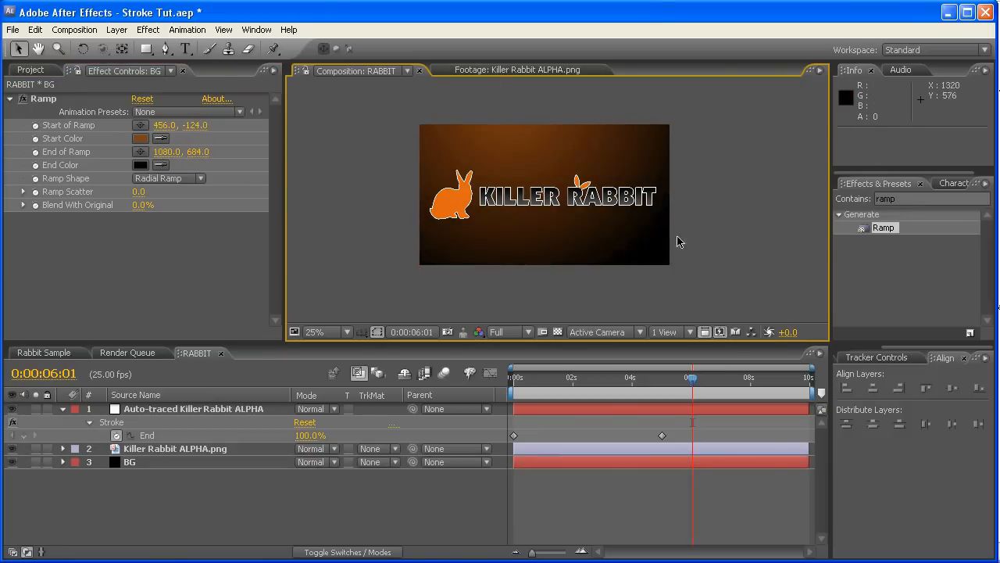
pyautogui.click(326, 331)
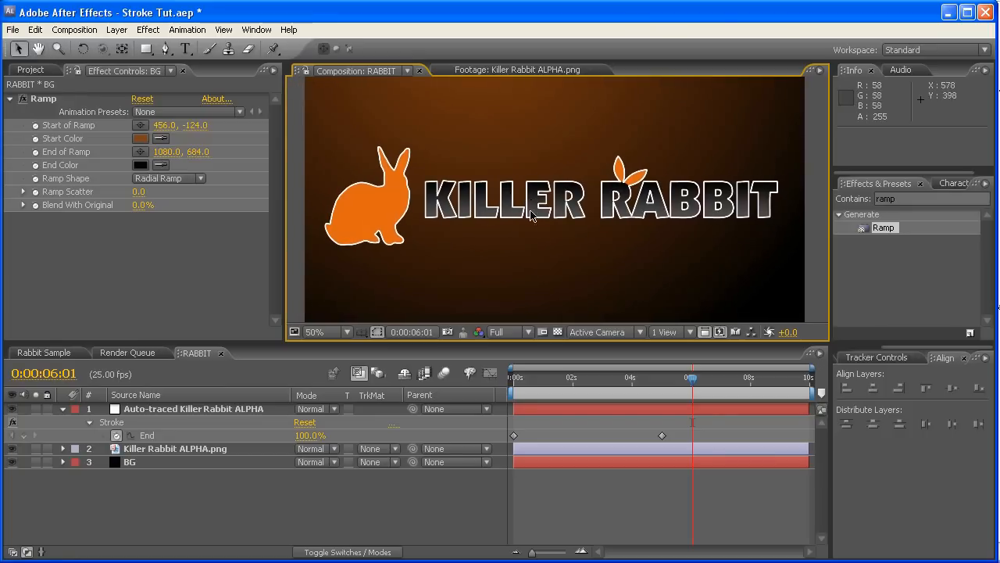
pyautogui.moveTo(511, 342)
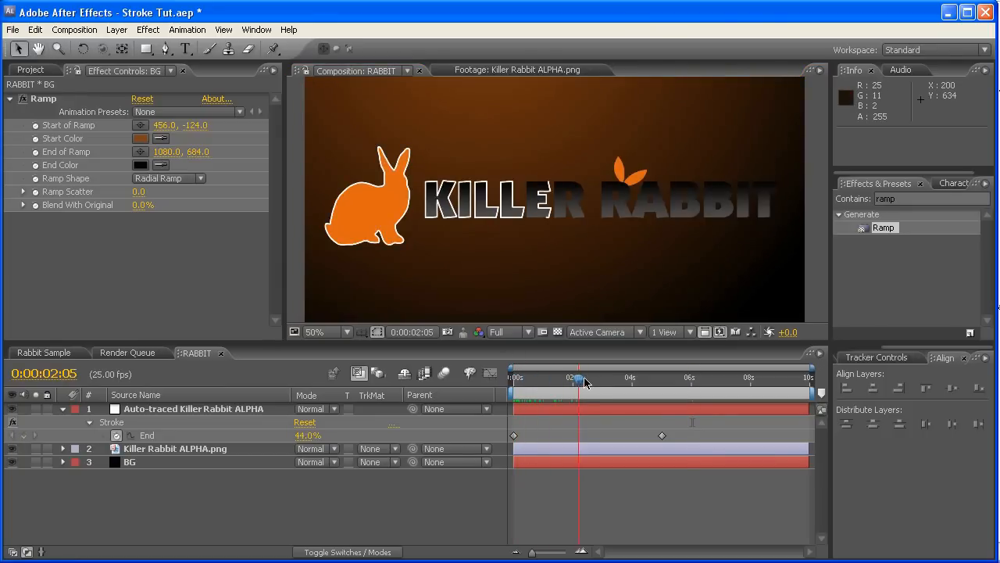
# Preview the outline write-on against the new background and rewind to 0:00.
pyautogui.click(662, 377)
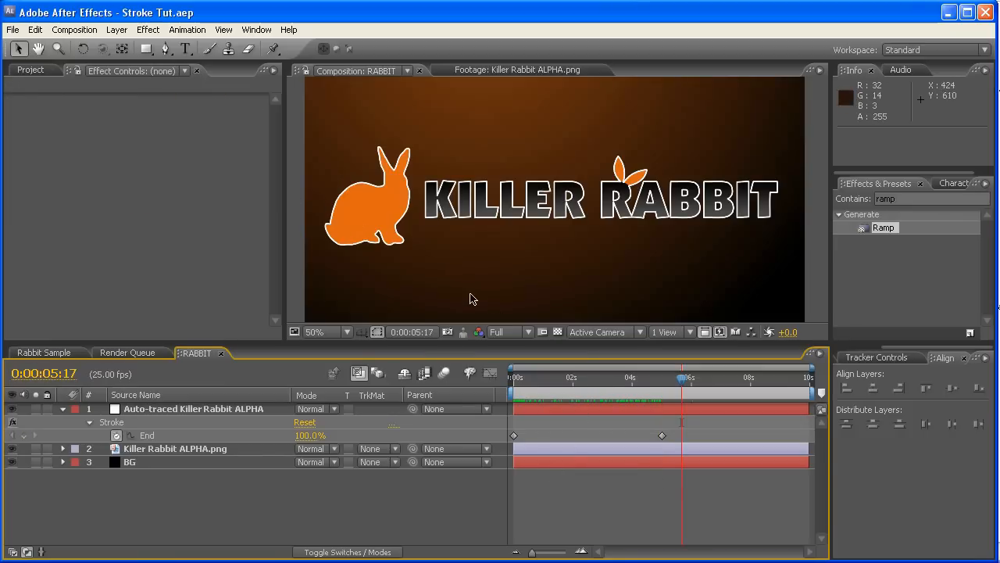
pyautogui.moveTo(533, 382)
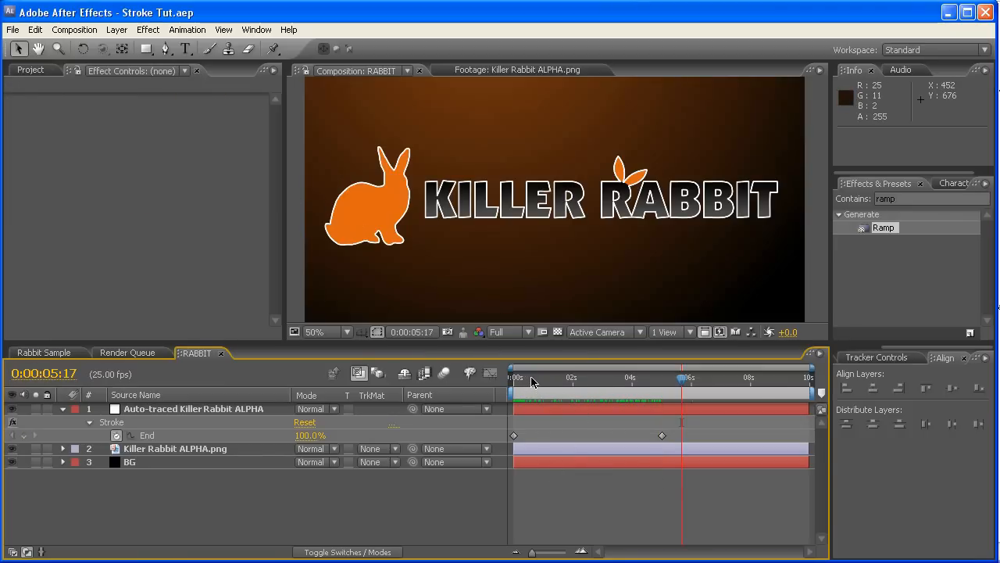
pyautogui.moveTo(684, 377); pyautogui.dragTo(536, 378)
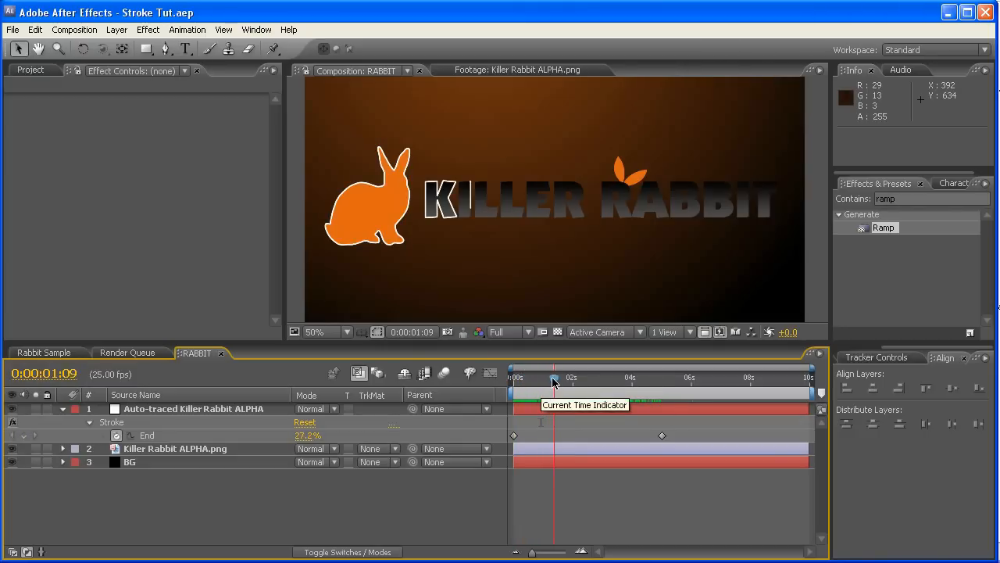
pyautogui.moveTo(555, 377); pyautogui.dragTo(600, 377)
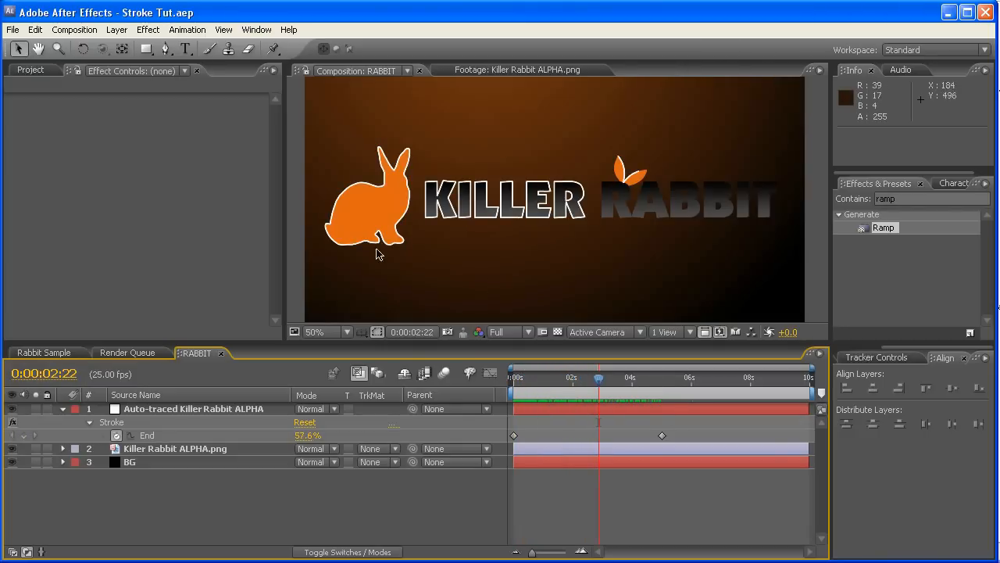
pyautogui.moveTo(425, 213)
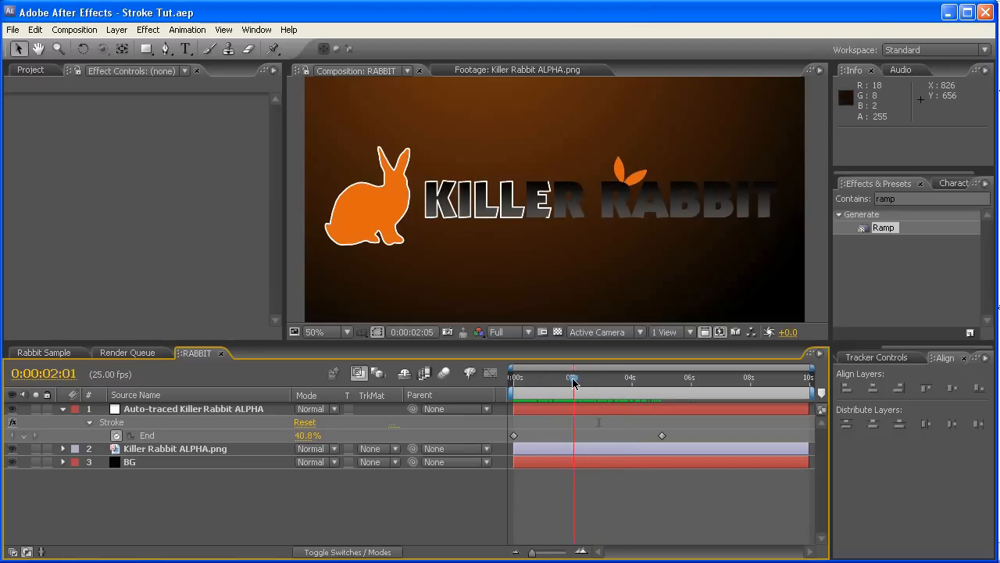
pyautogui.click(513, 378)
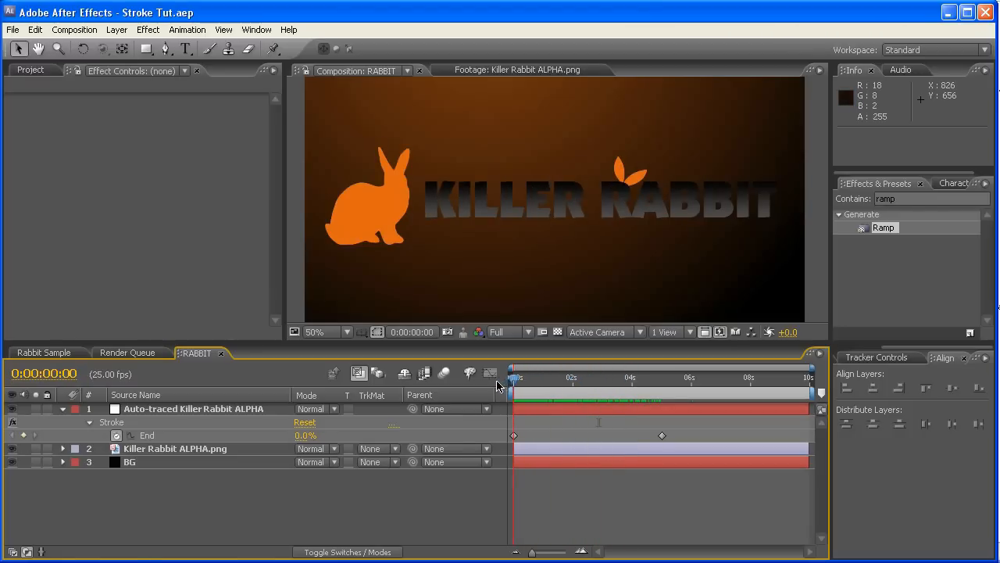
# Add a narrow rectangle mask to Killer Rabbit ALPHA.png and scrub to the full write-on.
pyautogui.click(175, 448)
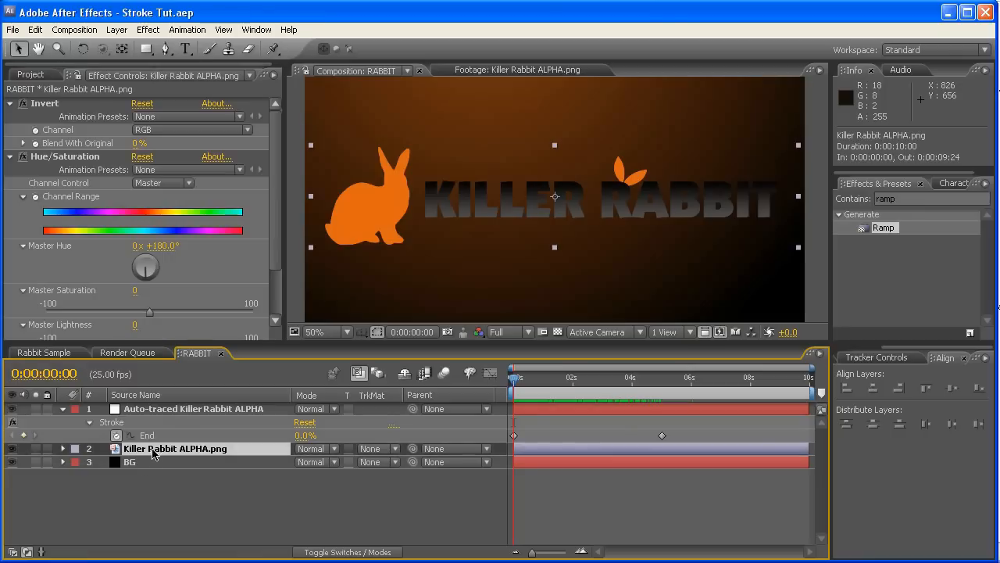
pyautogui.click(147, 49)
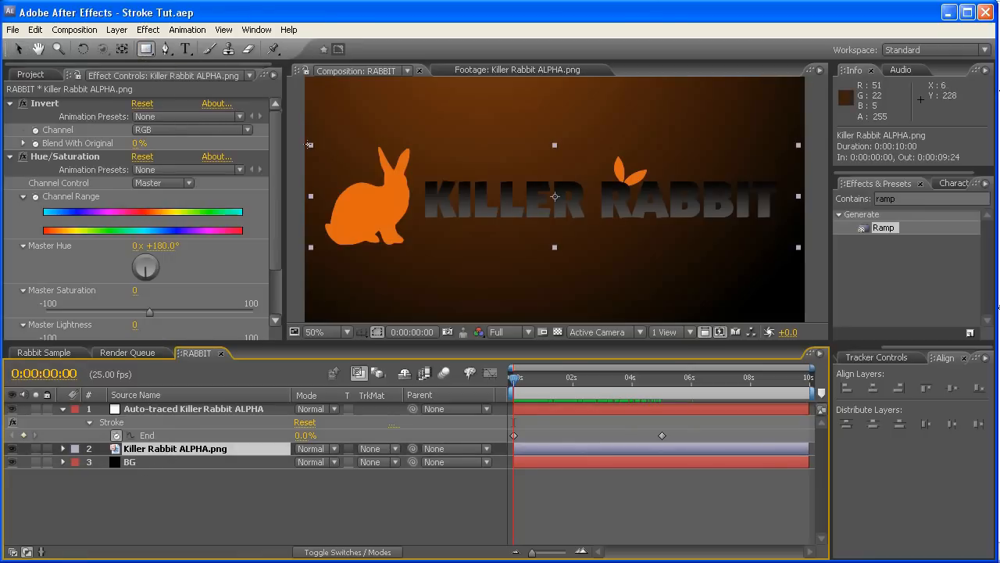
pyautogui.moveTo(295, 125)
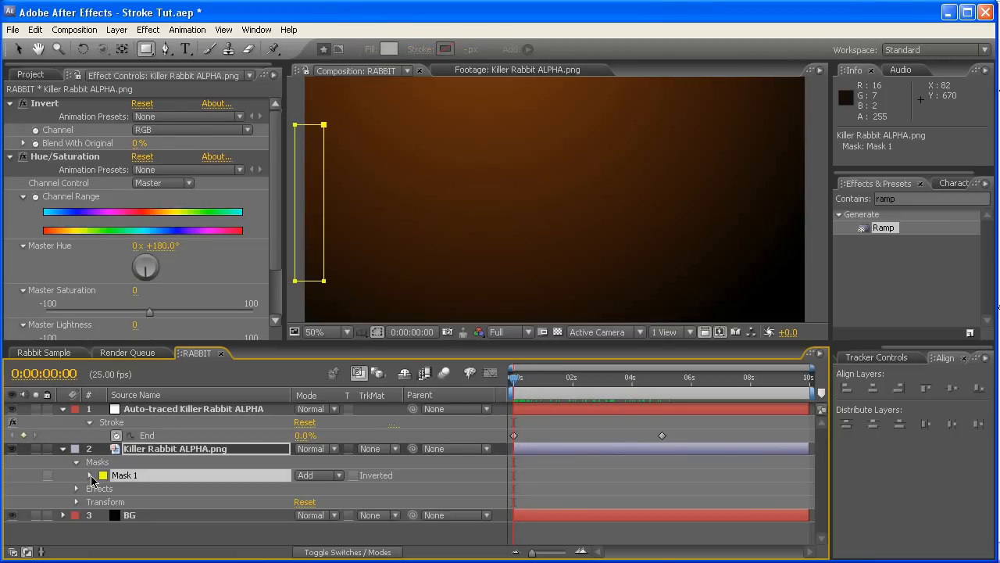
pyautogui.click(86, 475)
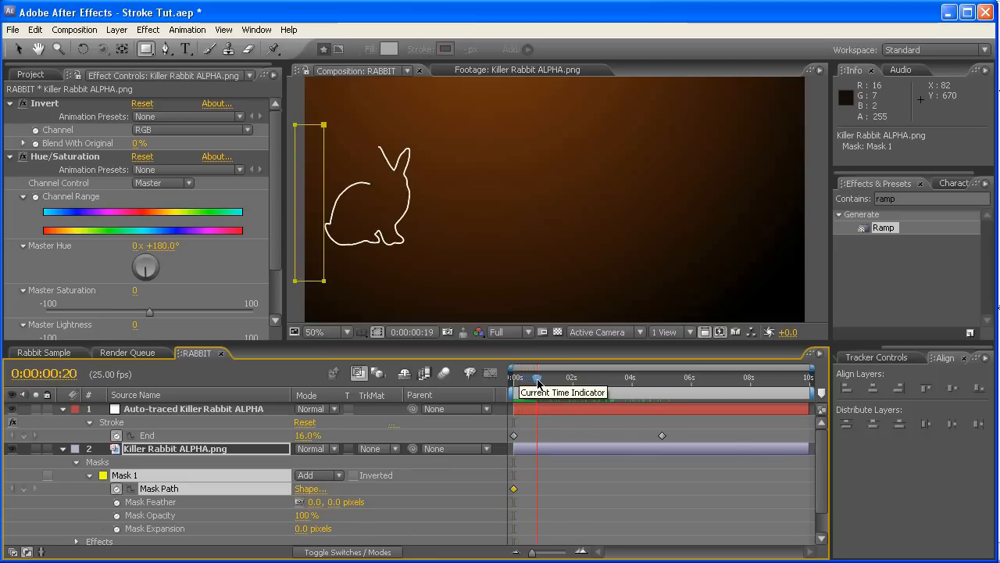
pyautogui.moveTo(538, 378); pyautogui.dragTo(550, 377)
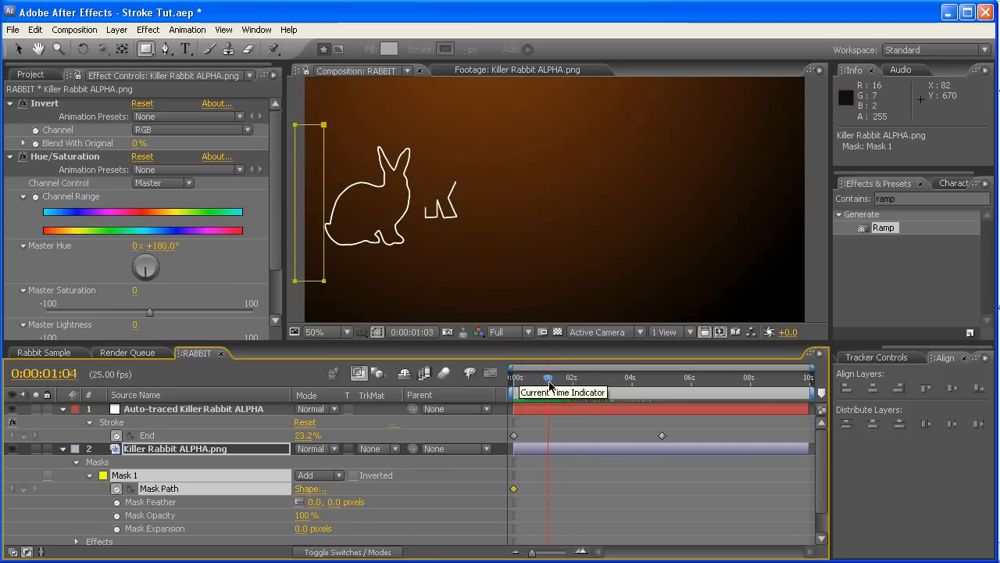
pyautogui.moveTo(550, 378); pyautogui.dragTo(662, 378)
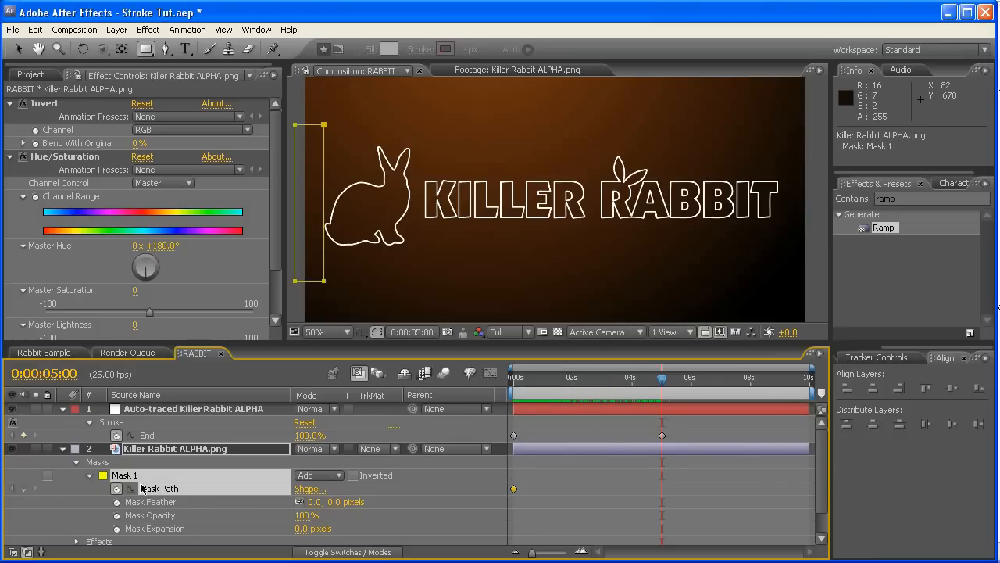
pyautogui.moveTo(325, 184)
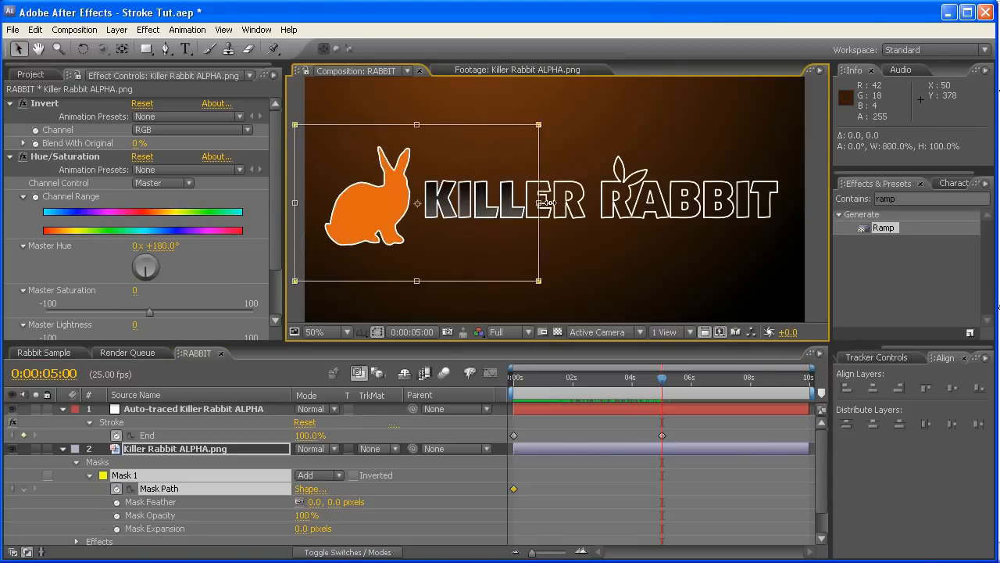
pyautogui.moveTo(538, 203); pyautogui.dragTo(779, 202)
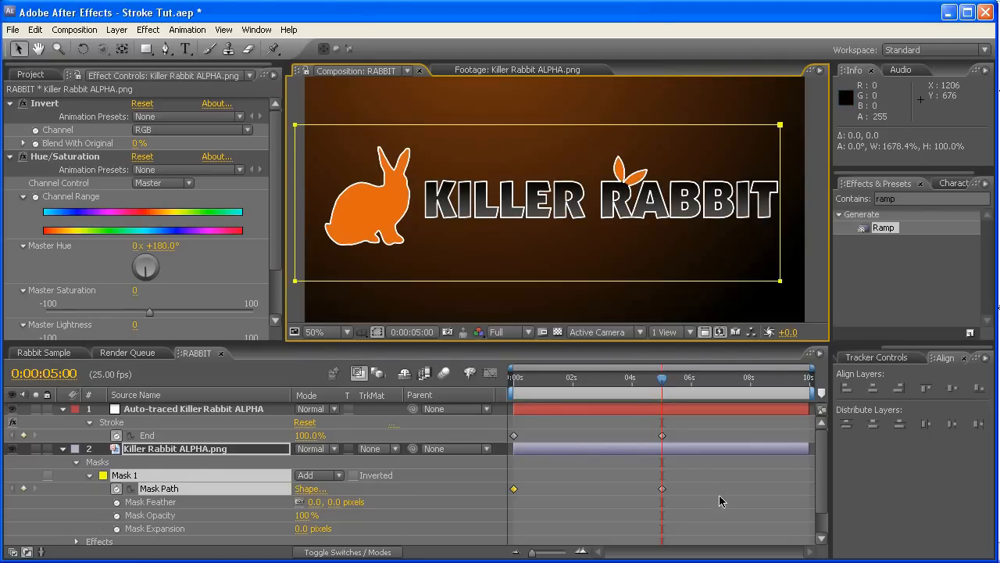
pyautogui.click(515, 379)
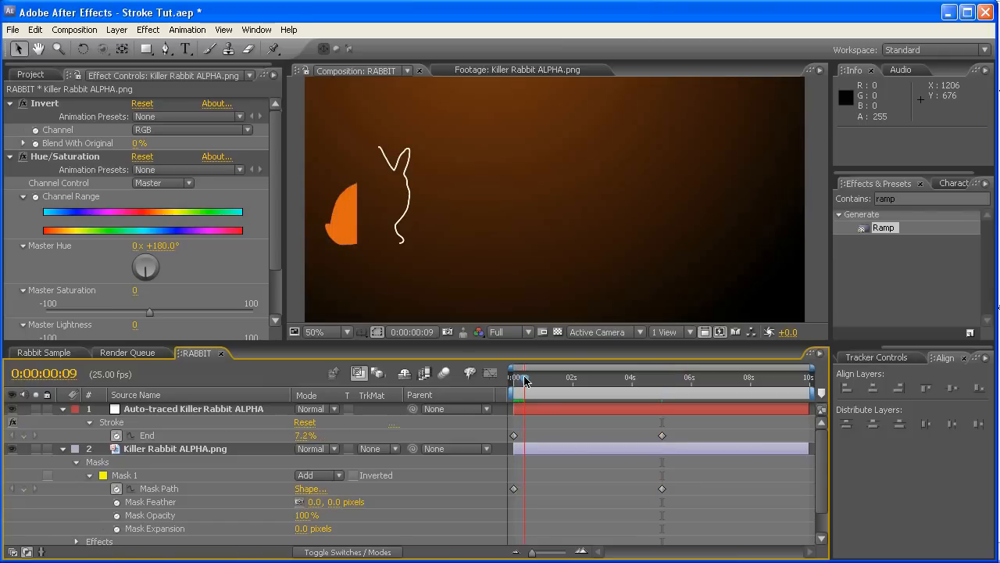
pyautogui.moveTo(513, 377); pyautogui.dragTo(588, 377)
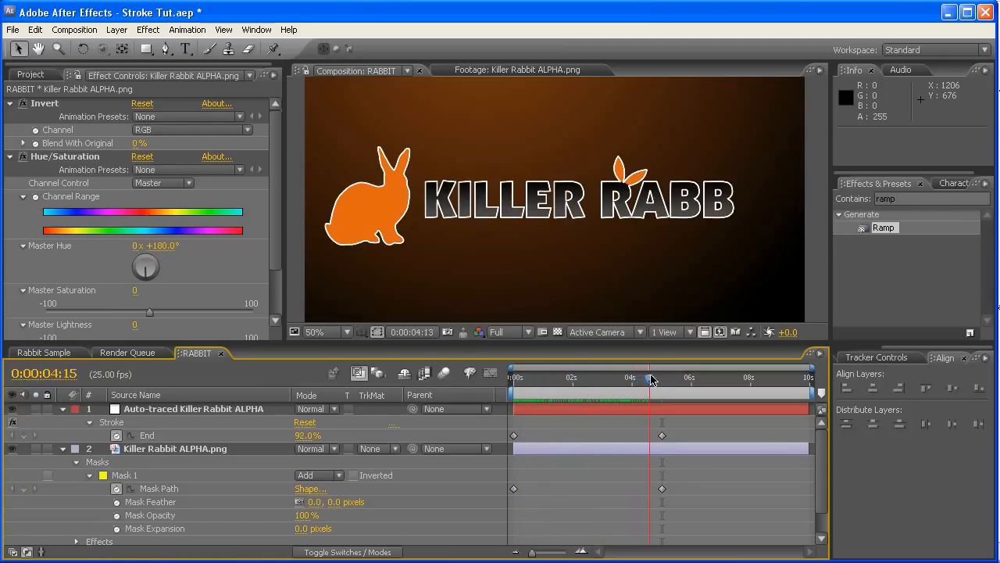
pyautogui.moveTo(653, 379); pyautogui.dragTo(561, 379)
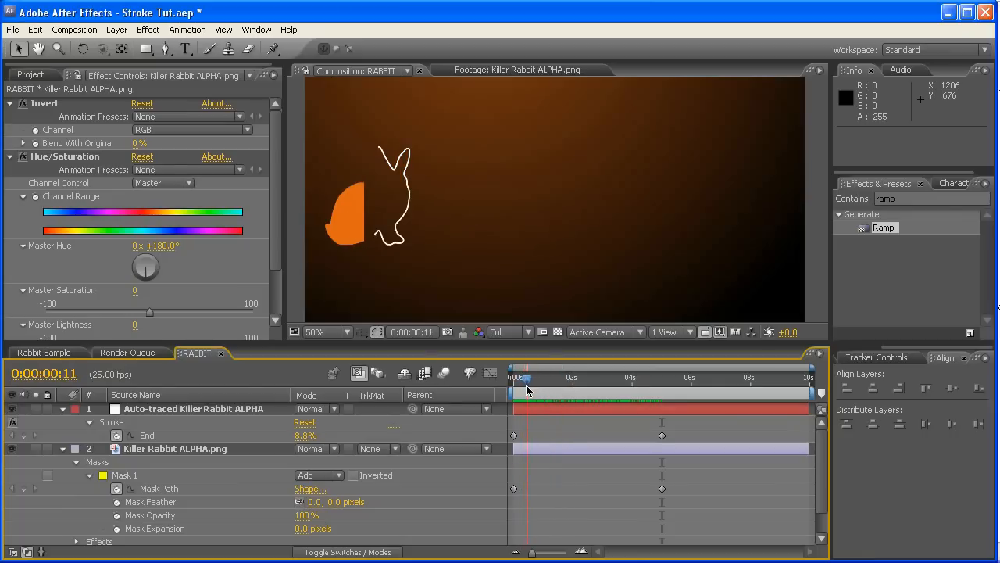
pyautogui.moveTo(356, 219)
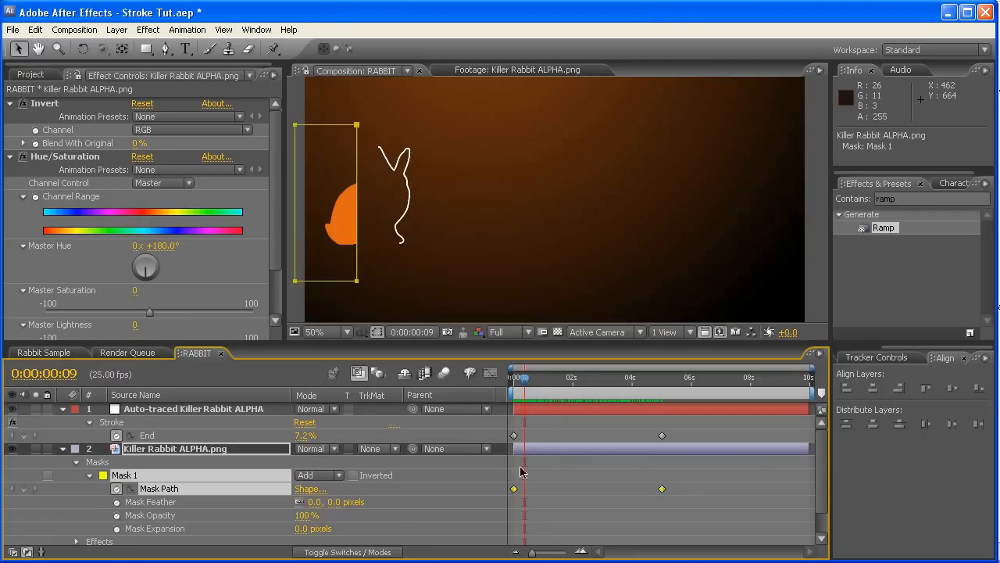
# Shift the Mask Path keyframes a few frames later, preview the reveal, then view Rabbit Sample.
pyautogui.moveTo(522, 377); pyautogui.dragTo(531, 378)
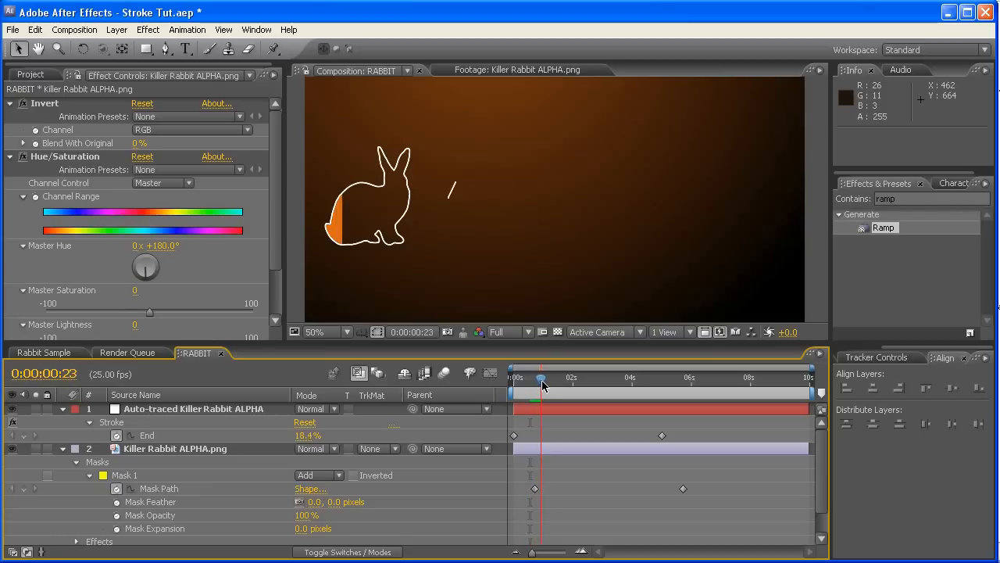
pyautogui.moveTo(543, 377); pyautogui.dragTo(566, 377)
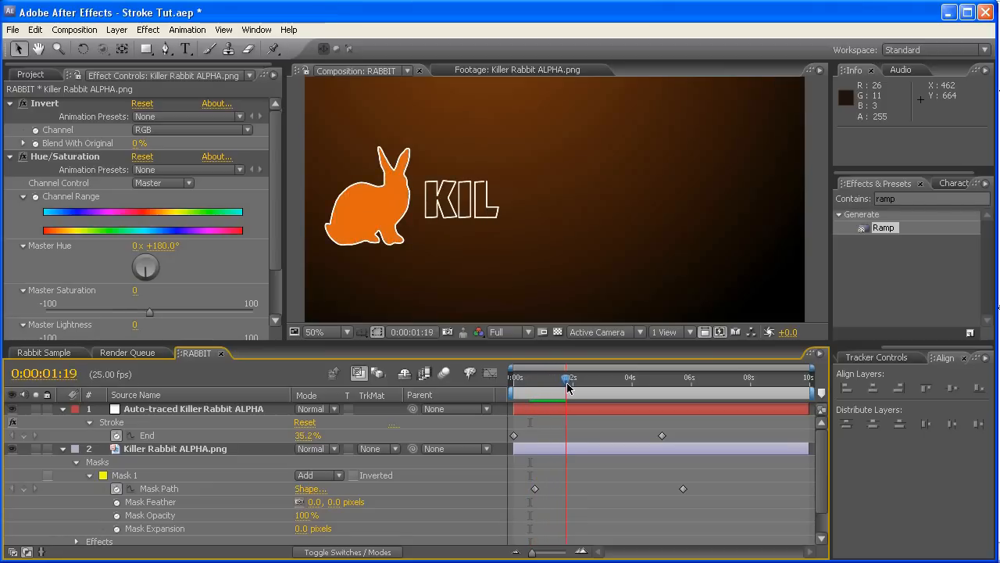
pyautogui.moveTo(568, 377); pyautogui.dragTo(617, 377)
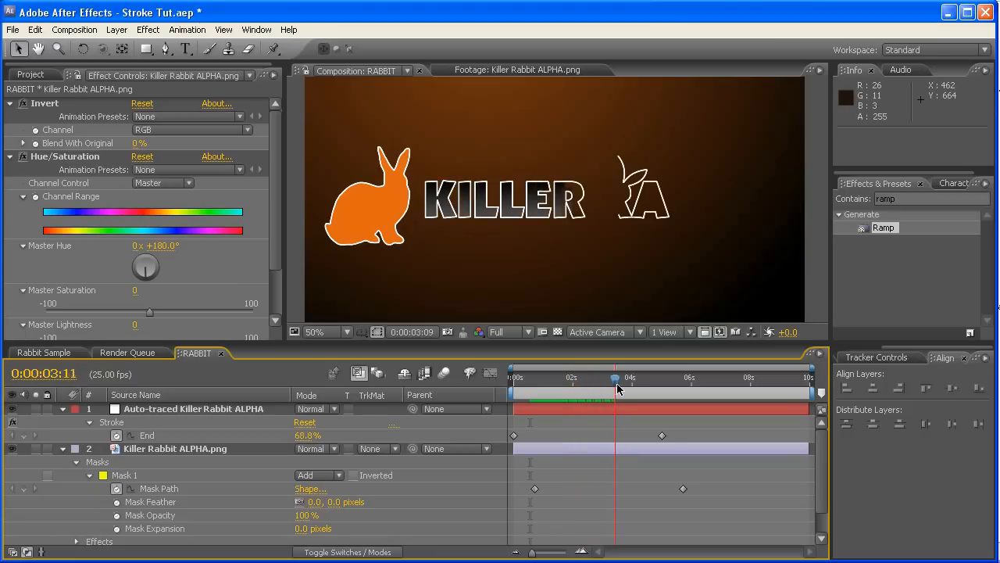
pyautogui.moveTo(617, 377); pyautogui.dragTo(649, 378)
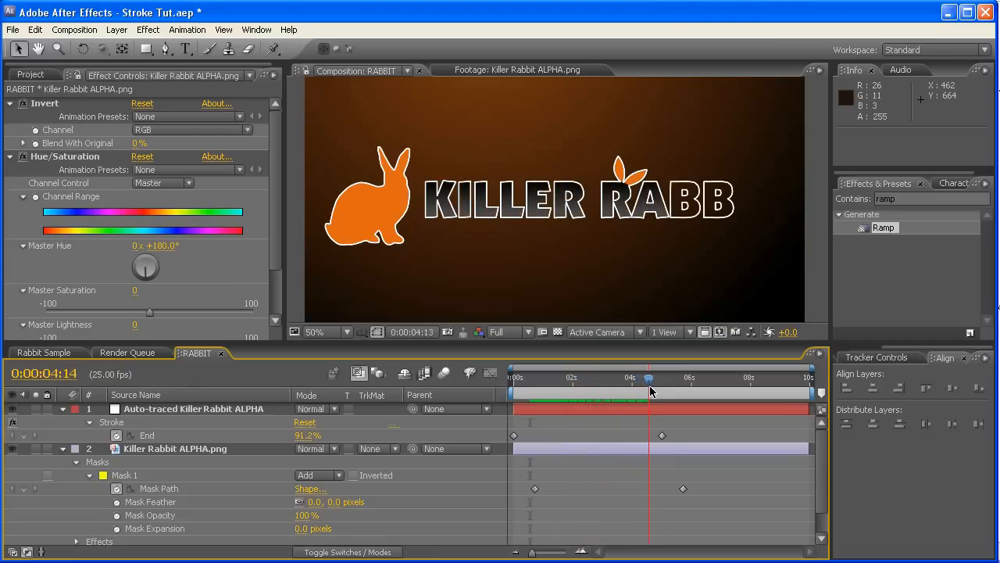
pyautogui.moveTo(649, 379); pyautogui.dragTo(643, 379)
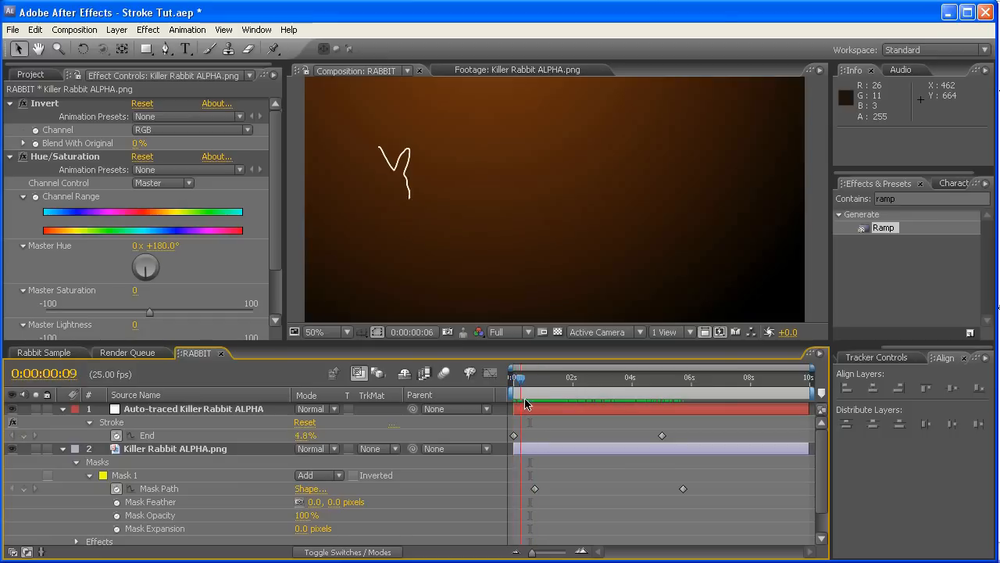
pyautogui.moveTo(526, 379); pyautogui.dragTo(601, 379)
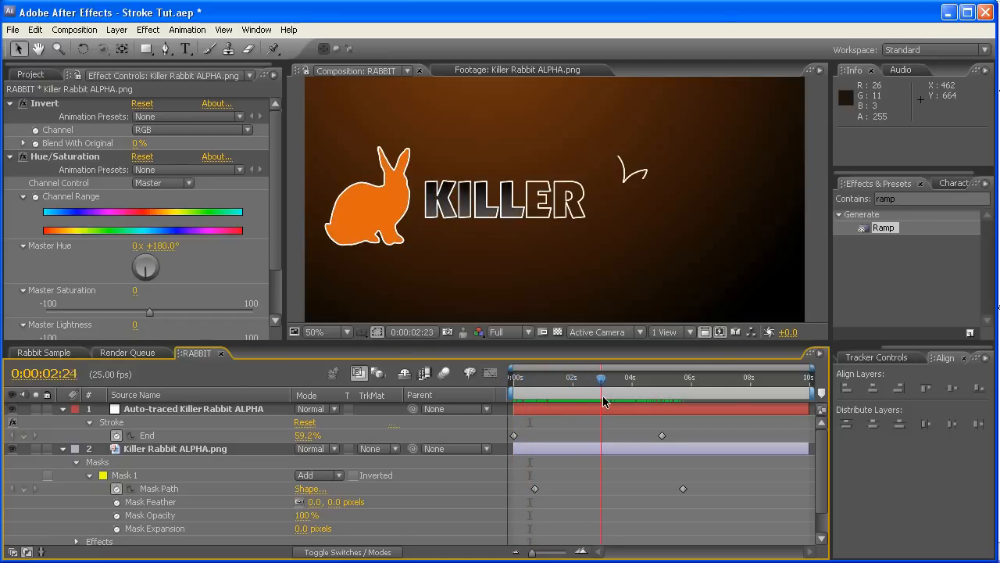
pyautogui.click(43, 352)
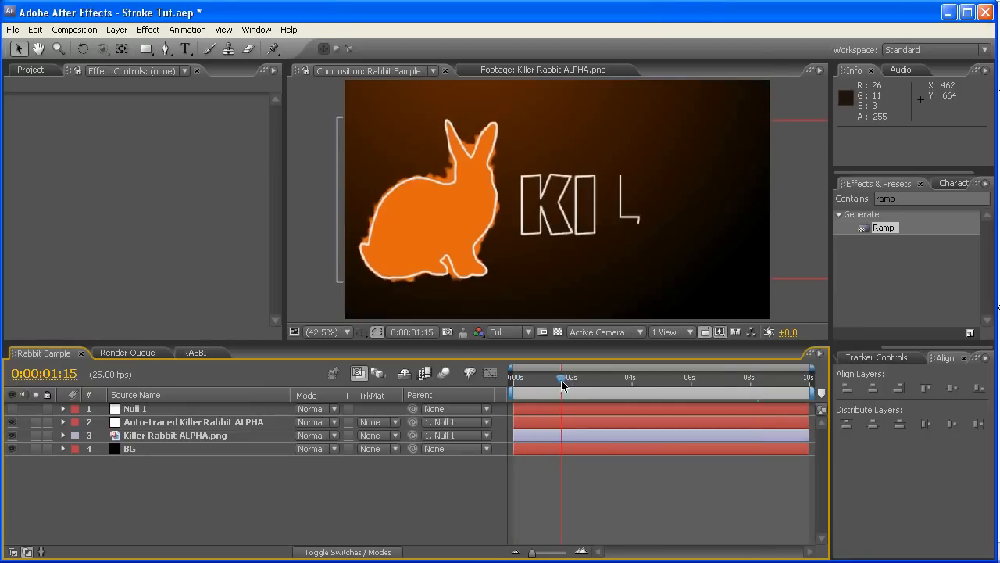
# Scrub Rabbit Sample's fiery glowing edges, then return to the RABBIT composition.
pyautogui.moveTo(561, 377); pyautogui.dragTo(594, 377)
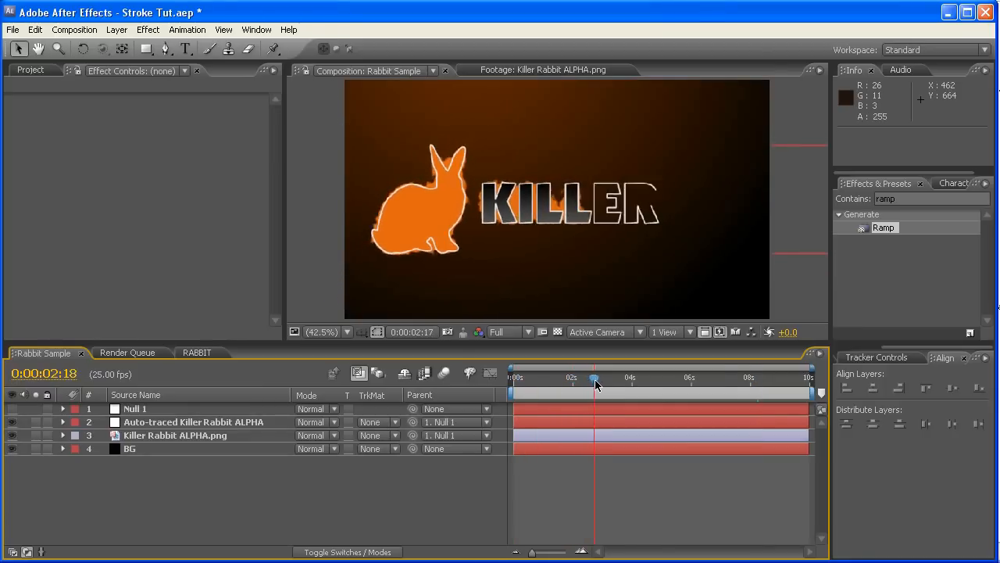
pyautogui.moveTo(594, 377); pyautogui.dragTo(576, 377)
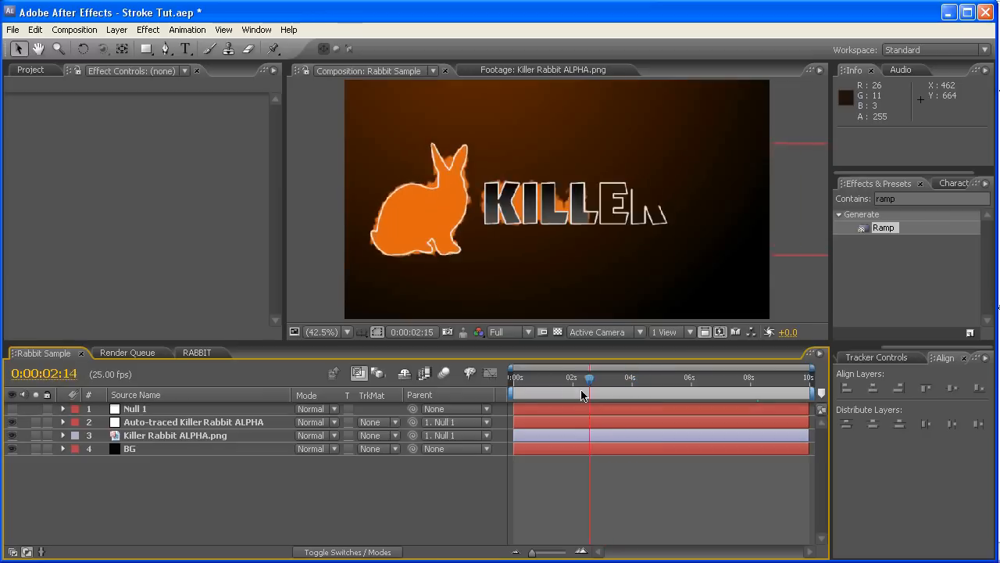
pyautogui.moveTo(589, 378); pyautogui.dragTo(567, 377)
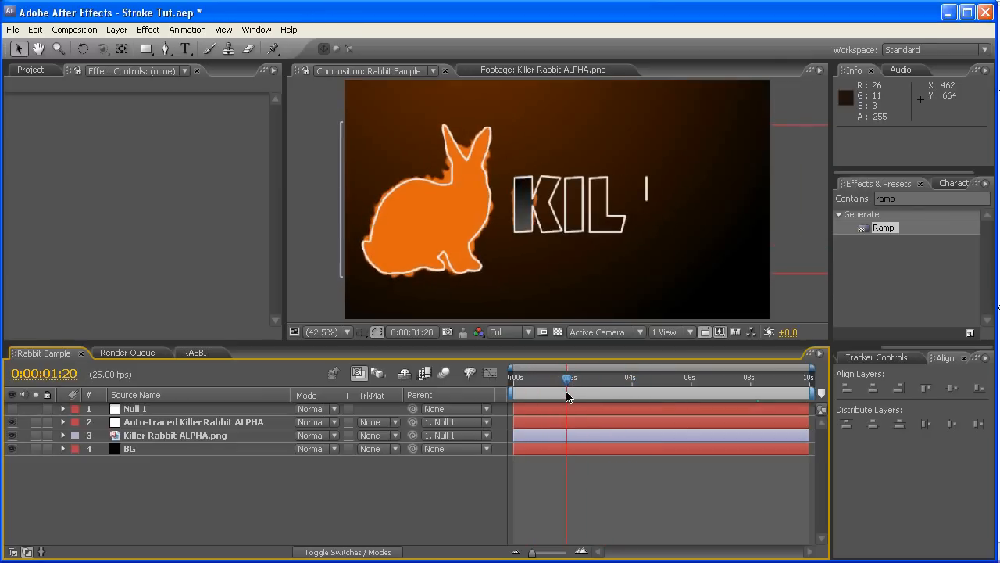
pyautogui.click(197, 353)
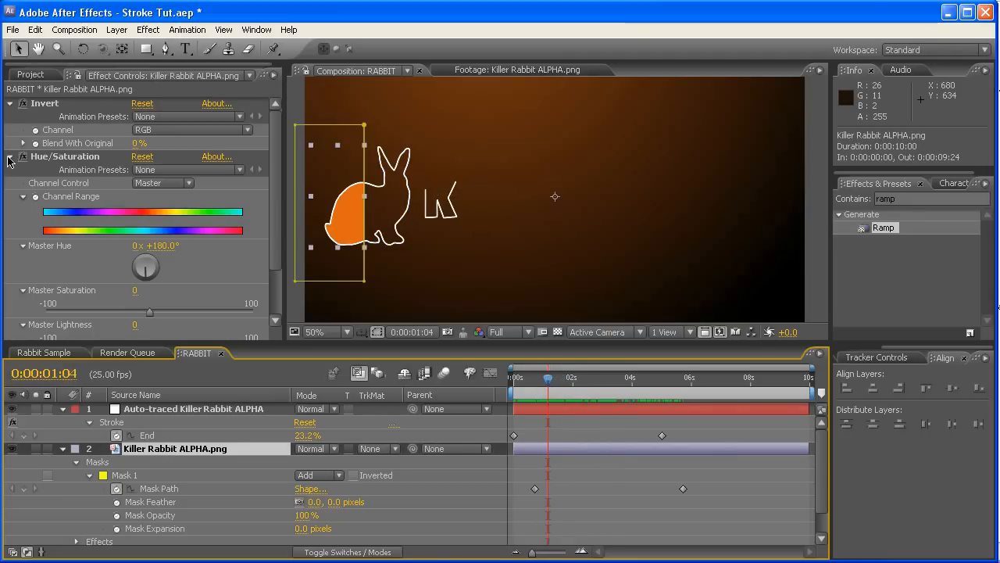
# Add a Glow based on Alpha Channel with threshold 30.2%, radius 66 and intensity 1.2.
pyautogui.click(10, 156)
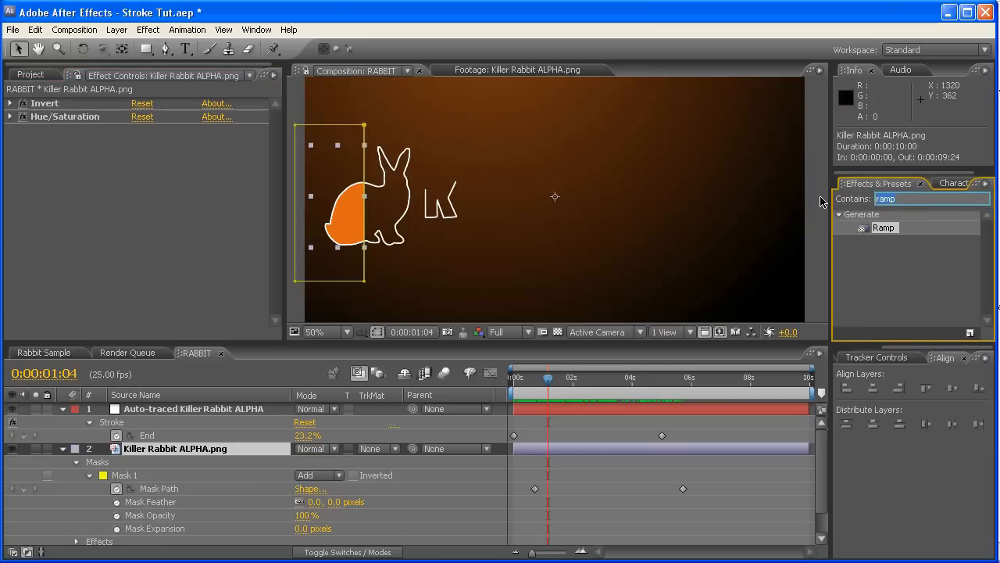
pyautogui.write('glow')
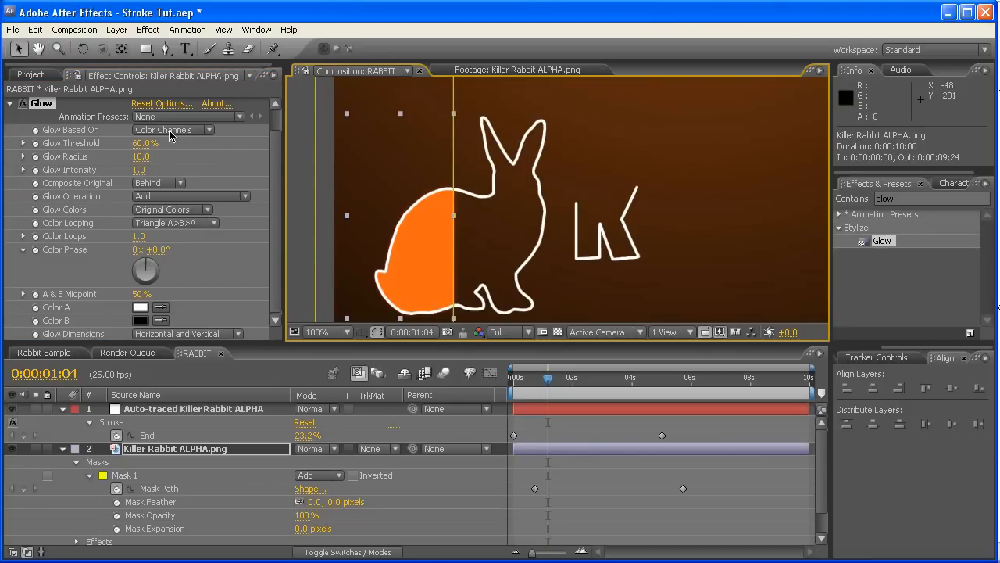
pyautogui.click(168, 130)
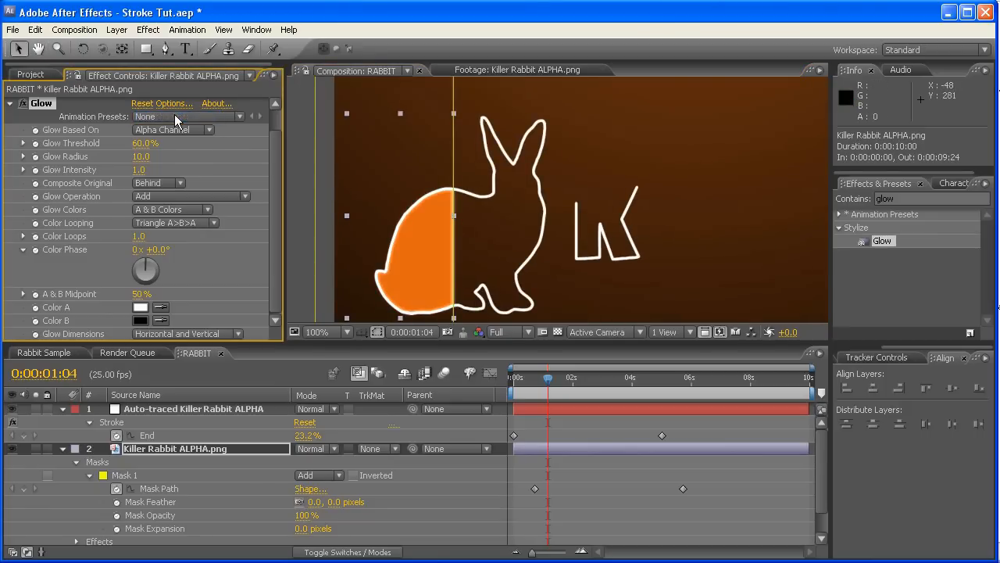
pyautogui.moveTo(140, 156); pyautogui.dragTo(157, 155)
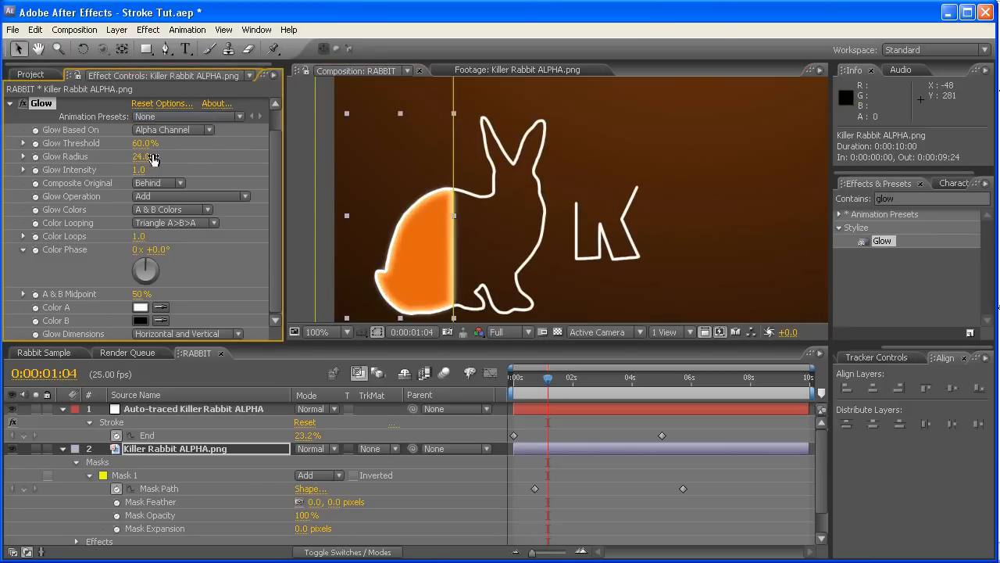
pyautogui.moveTo(141, 156); pyautogui.dragTo(164, 157)
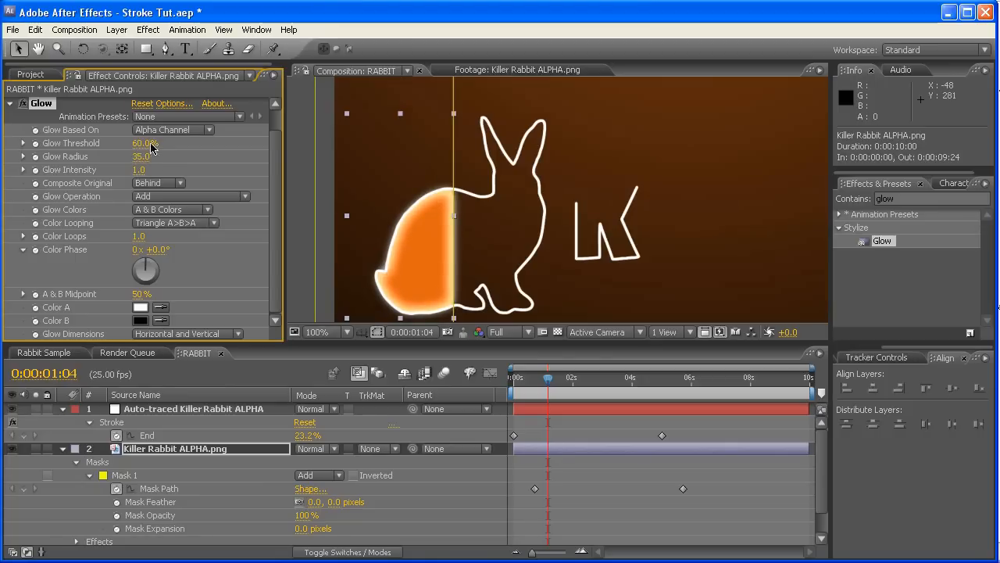
pyautogui.moveTo(145, 143); pyautogui.dragTo(146, 163)
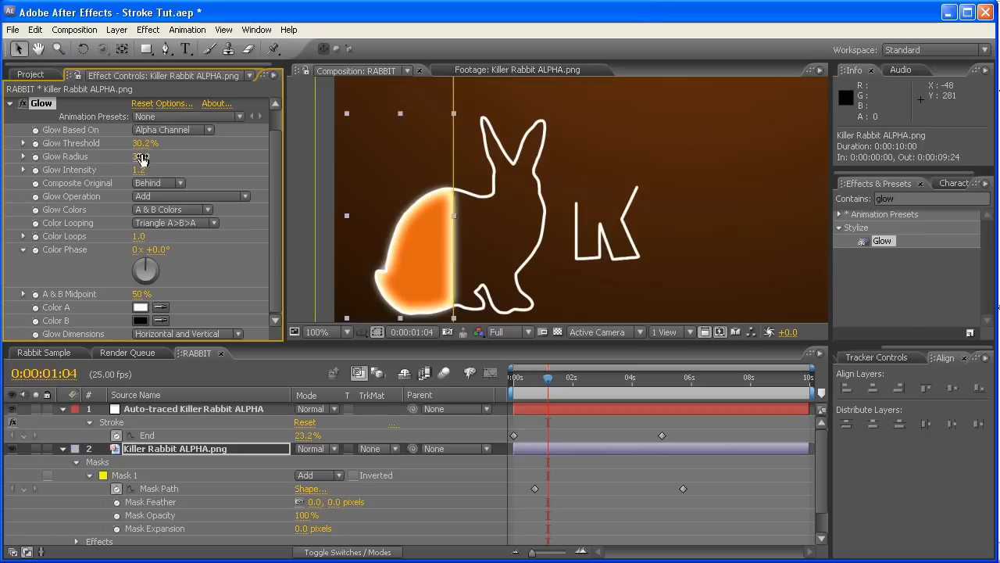
pyautogui.moveTo(145, 157); pyautogui.dragTo(164, 156)
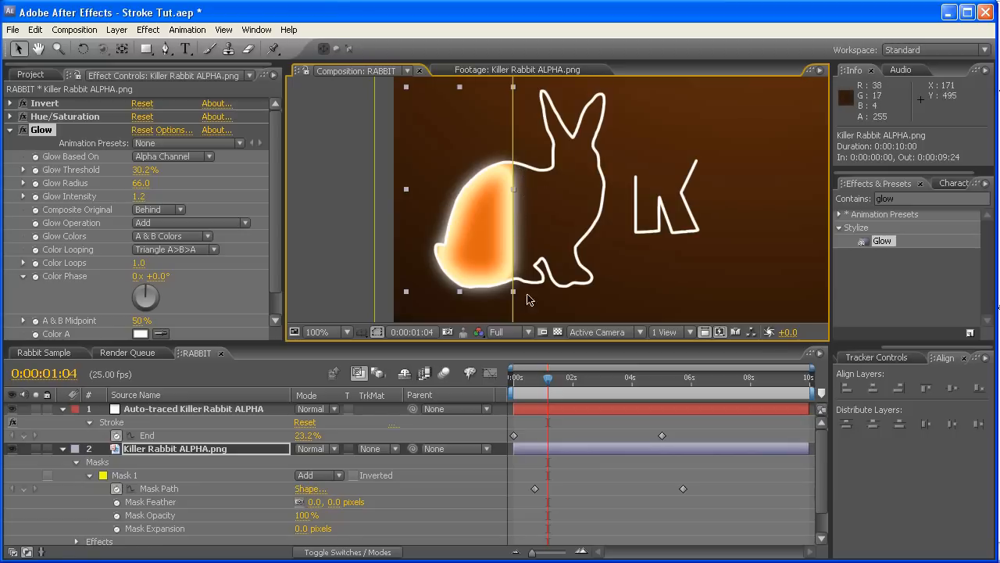
pyautogui.moveTo(514, 194)
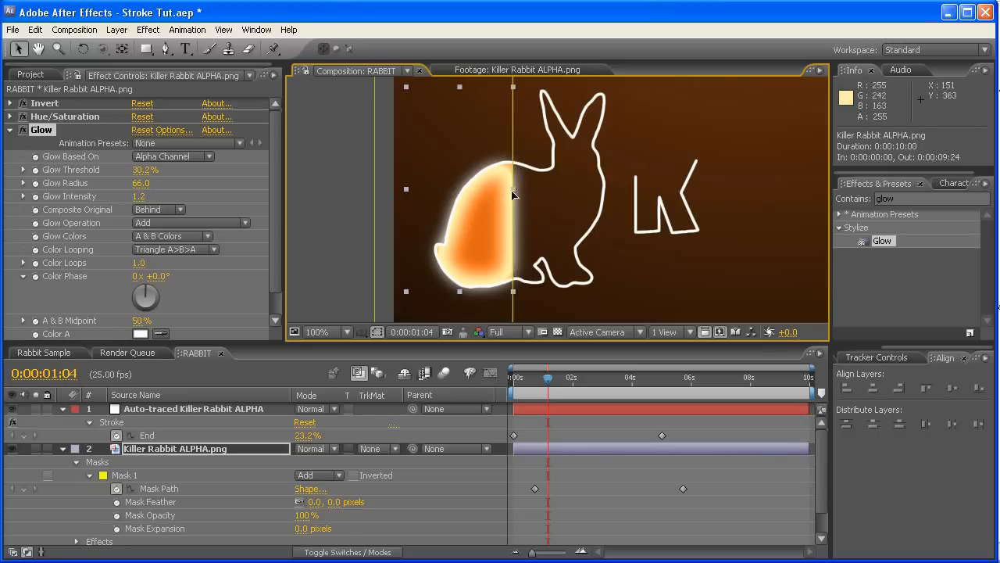
pyautogui.moveTo(50, 212)
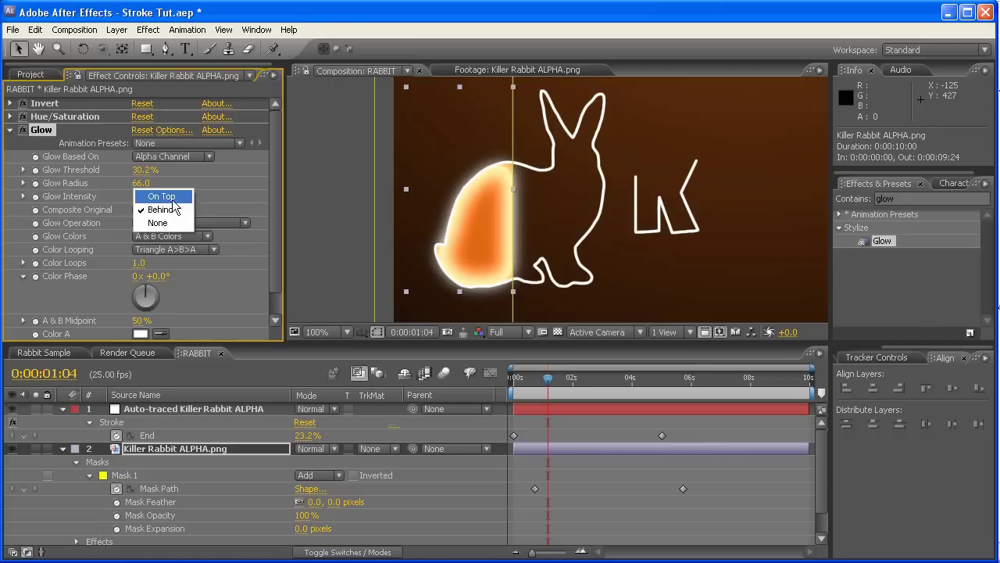
# Set Glow's Composite Original to On Top and scrub to preview the fill reveal.
pyautogui.click(161, 196)
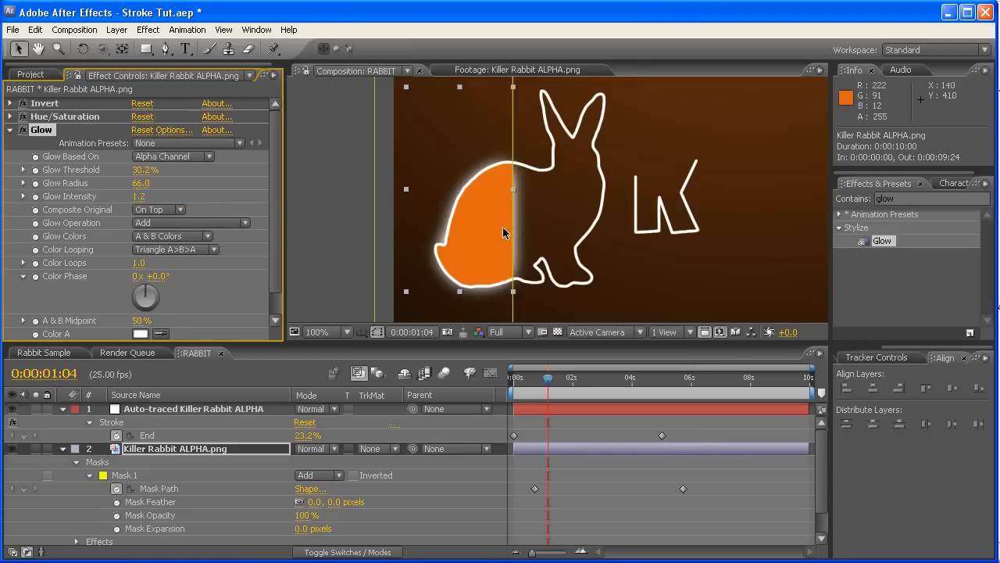
pyautogui.moveTo(550, 378); pyautogui.dragTo(536, 377)
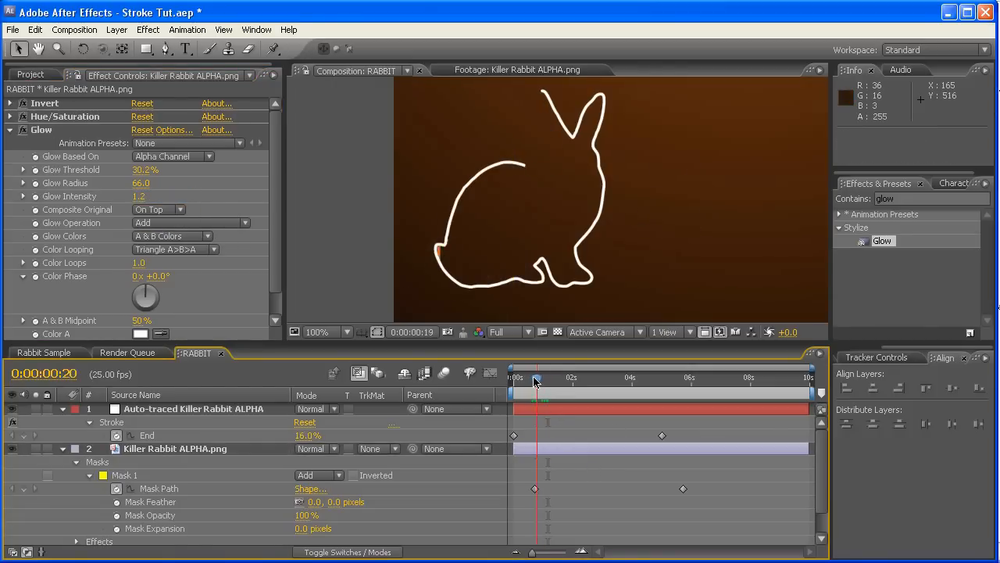
pyautogui.moveTo(537, 377); pyautogui.dragTo(554, 378)
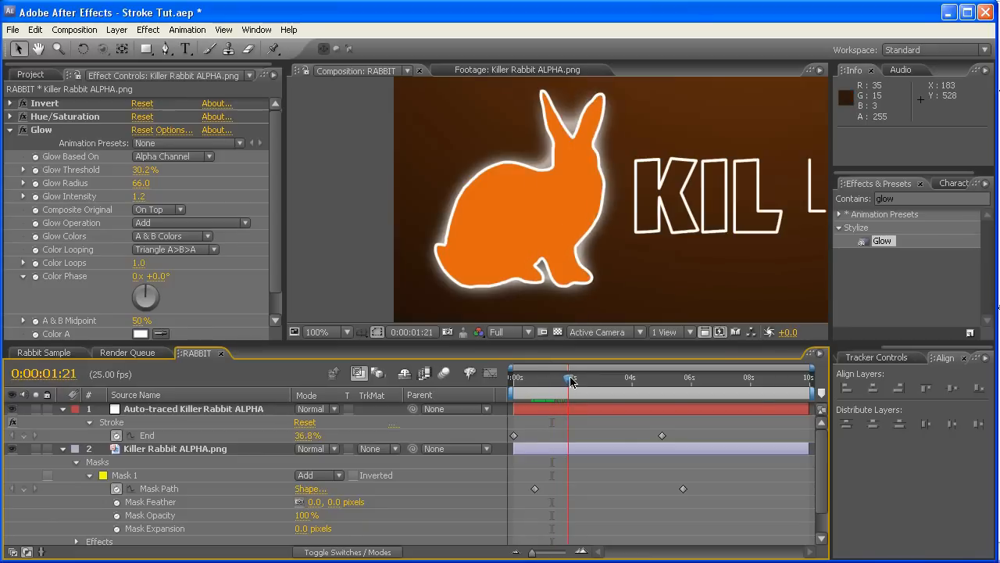
pyautogui.moveTo(571, 378); pyautogui.dragTo(551, 378)
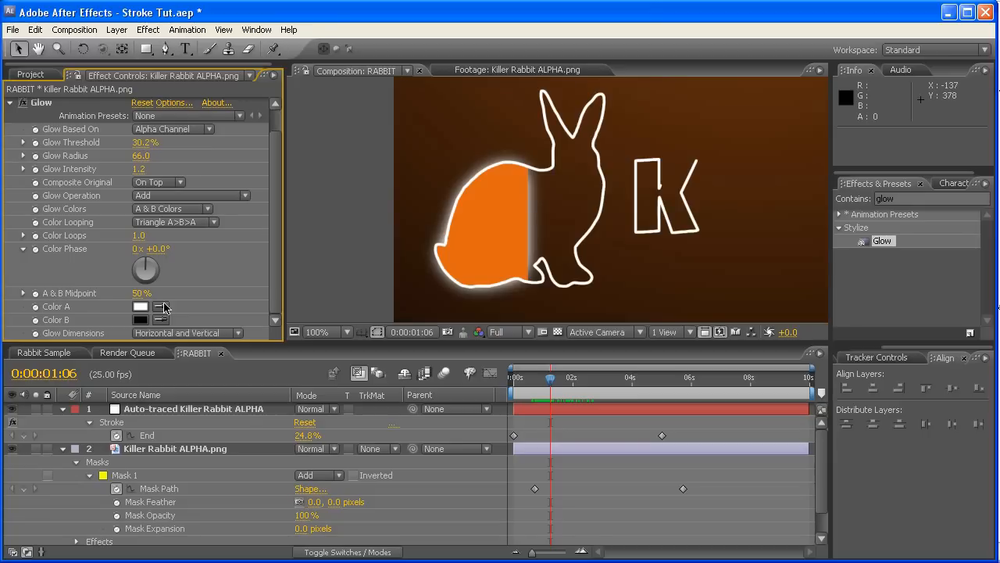
# Sample the rabbit's orange fill for Glow Color B, then preview the write-on.
pyautogui.click(140, 306)
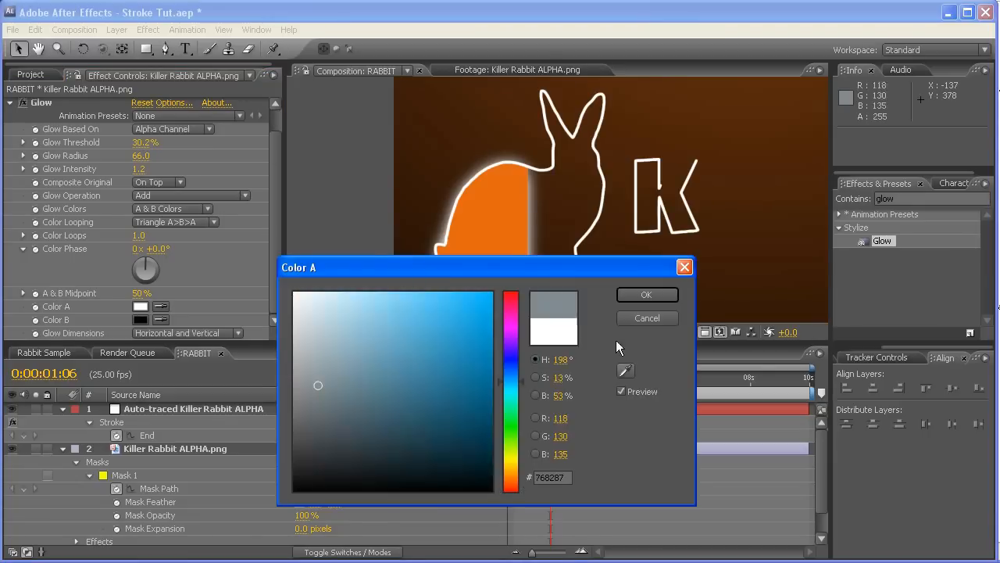
pyautogui.click(647, 295)
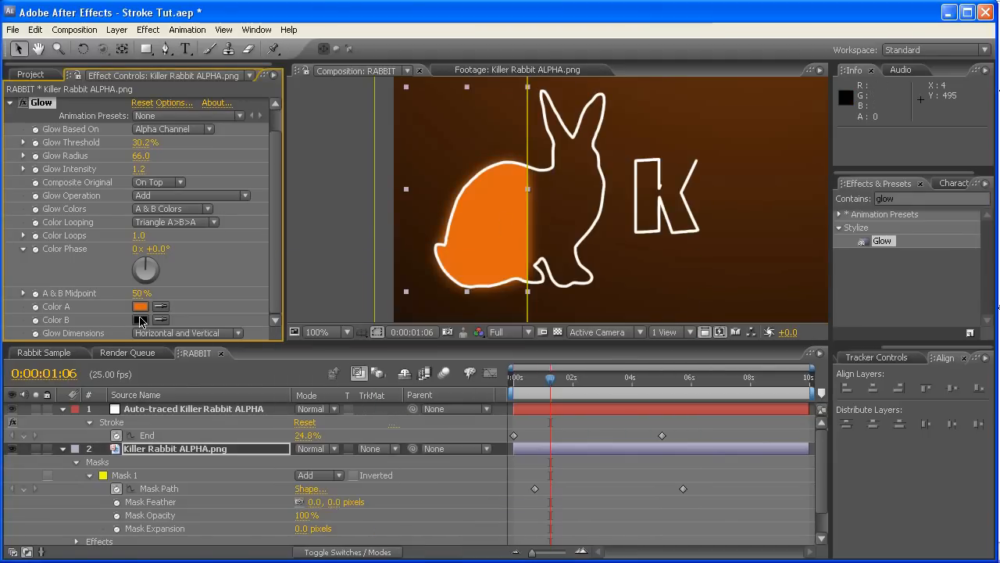
pyautogui.click(140, 319)
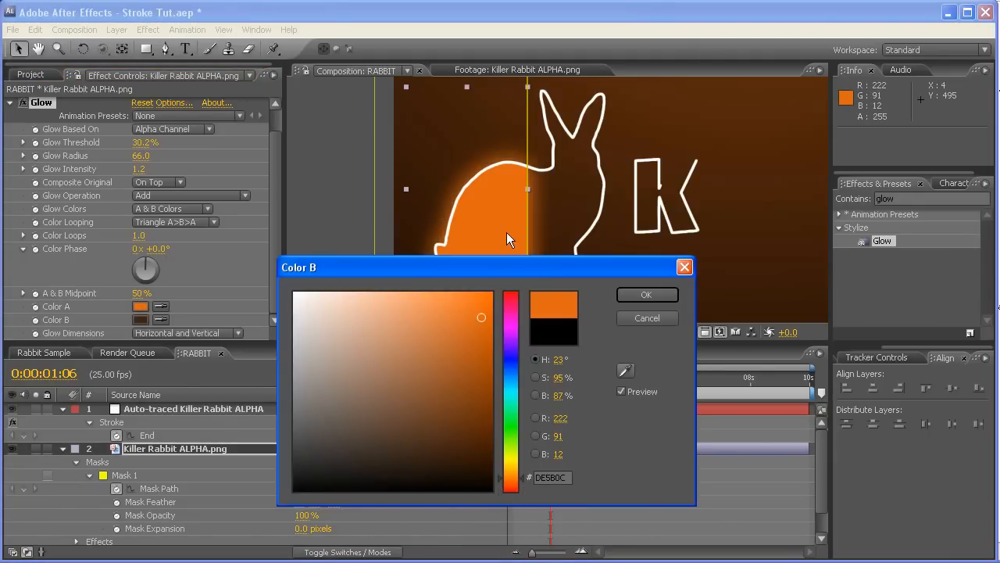
pyautogui.click(647, 294)
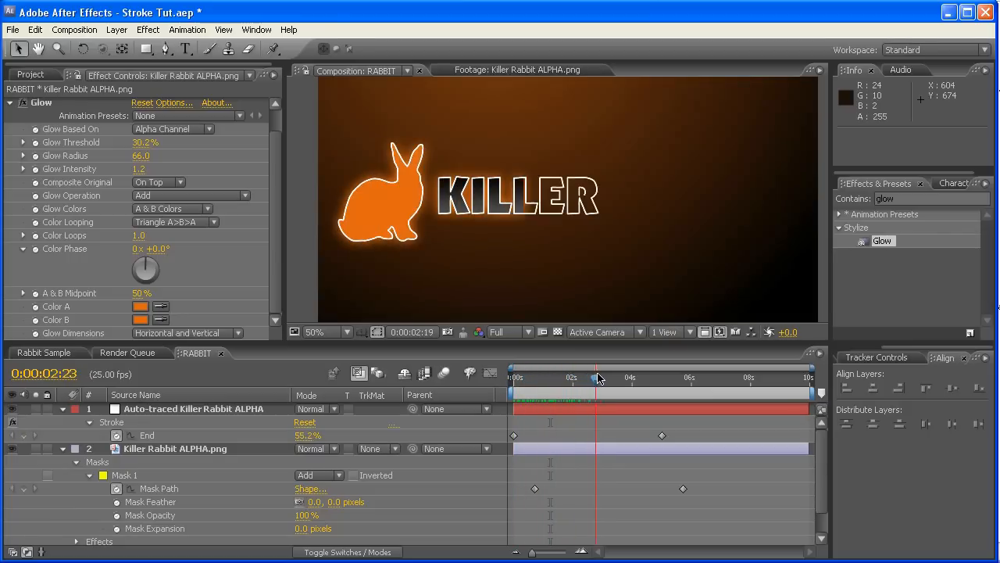
pyautogui.moveTo(598, 378); pyautogui.dragTo(660, 377)
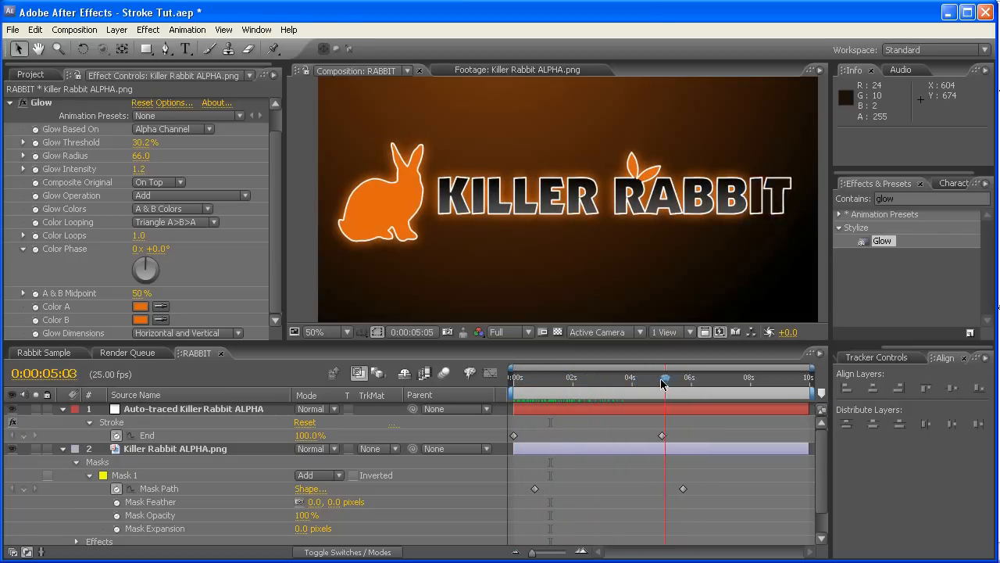
pyautogui.click(547, 377)
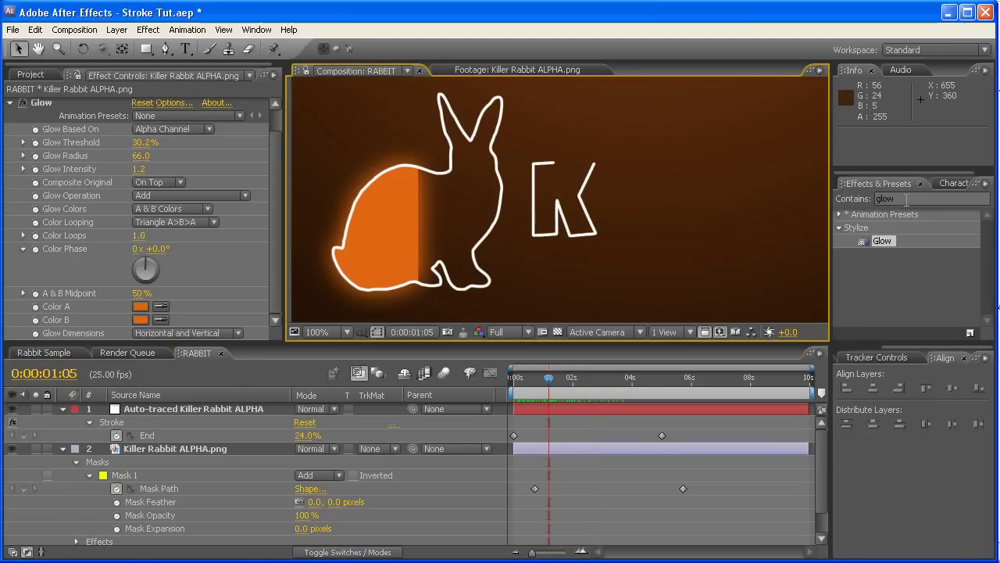
# Add Roughen Edges to Killer Rabbit ALPHA.png with border 8 and preview the ragged fill.
pyautogui.write('roug')
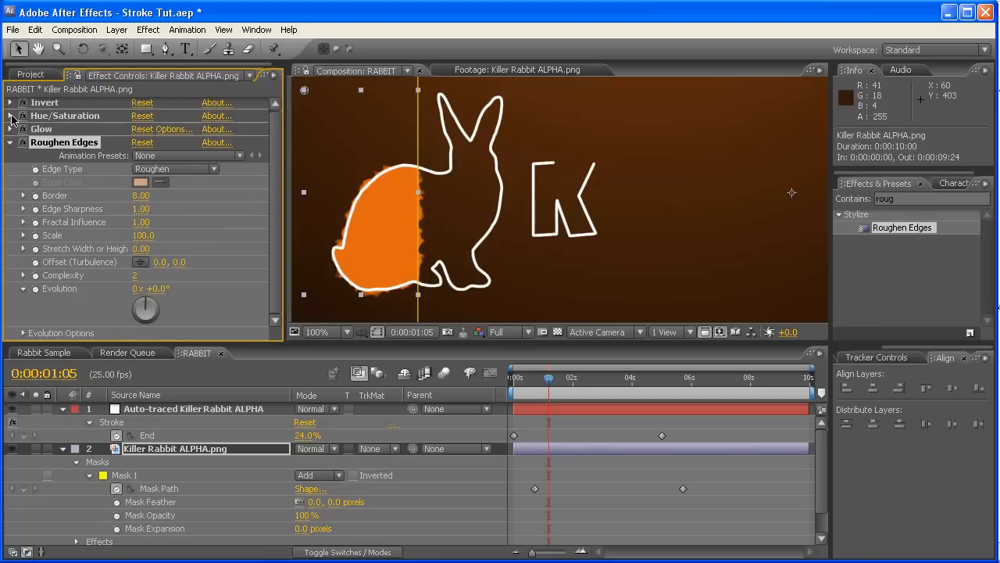
pyautogui.moveTo(601, 522)
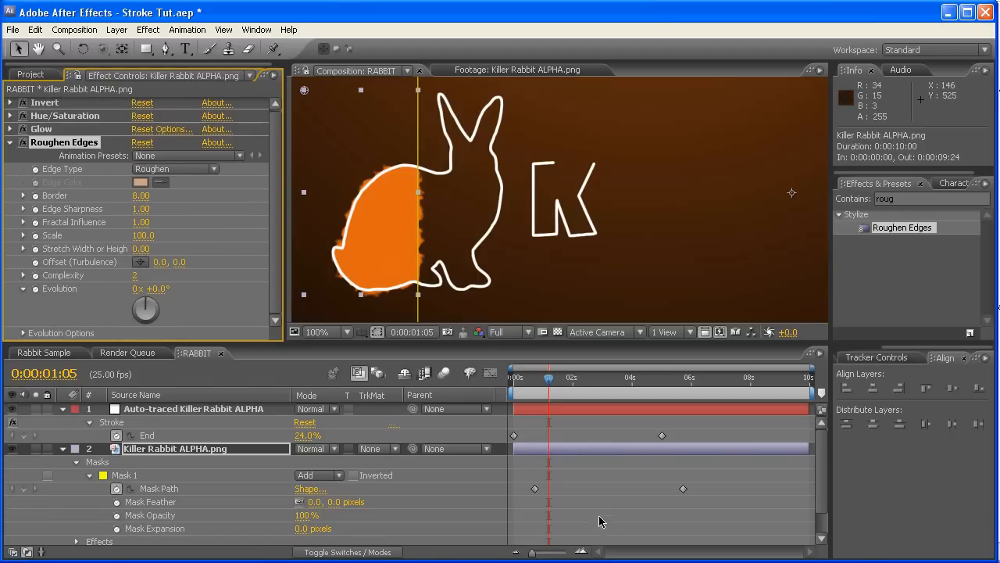
pyautogui.moveTo(545, 420)
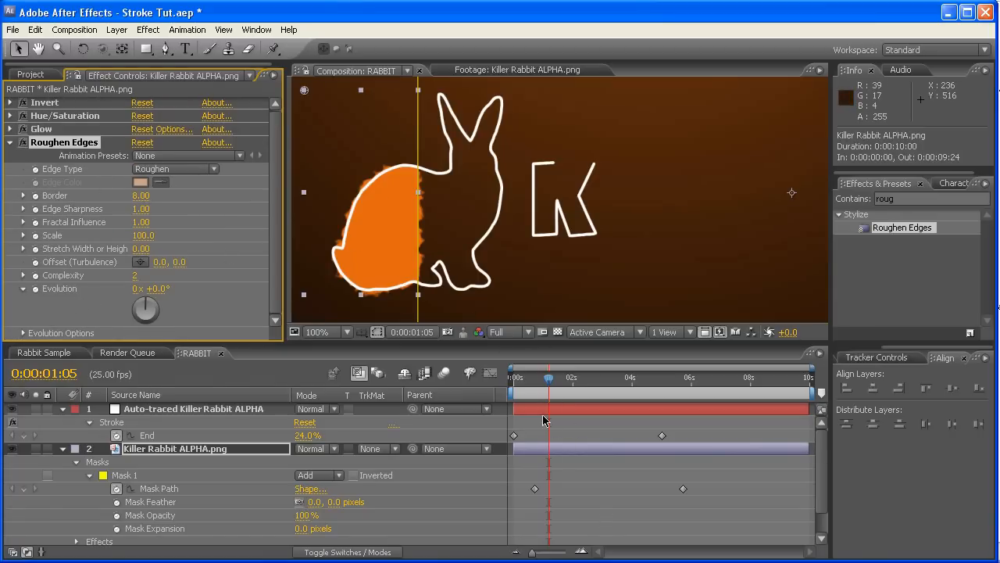
pyautogui.click(549, 377)
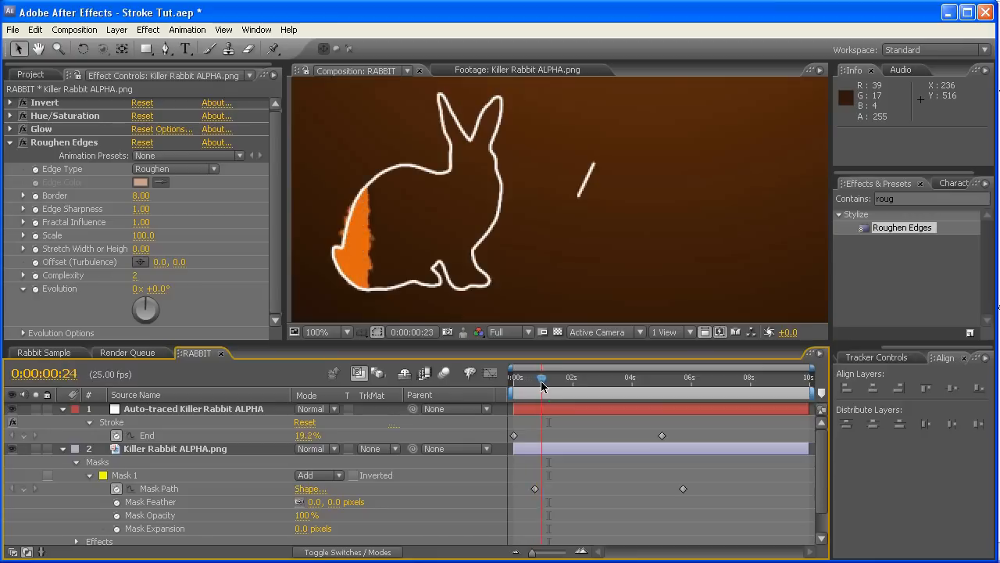
pyautogui.moveTo(541, 377); pyautogui.dragTo(555, 377)
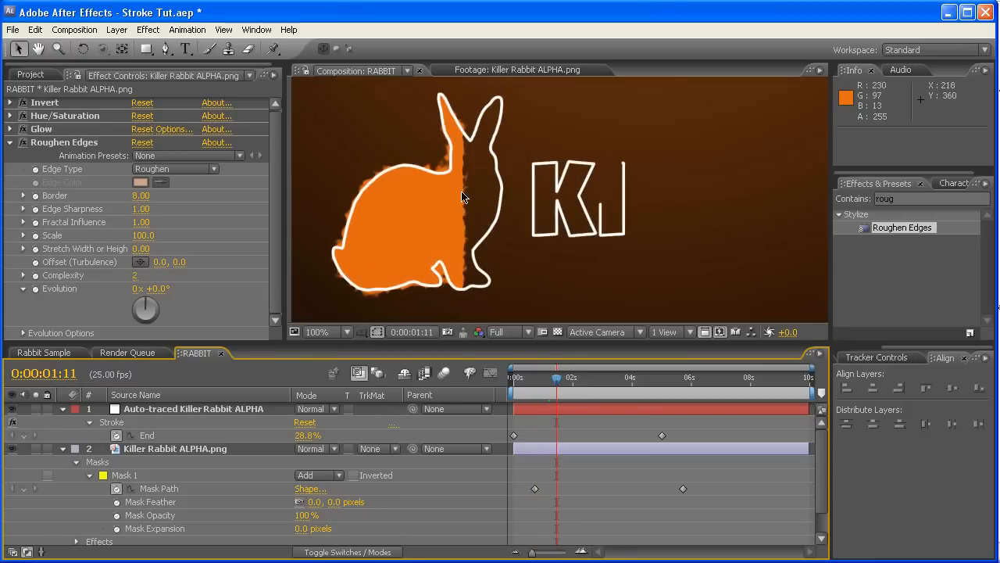
pyautogui.moveTo(337, 279)
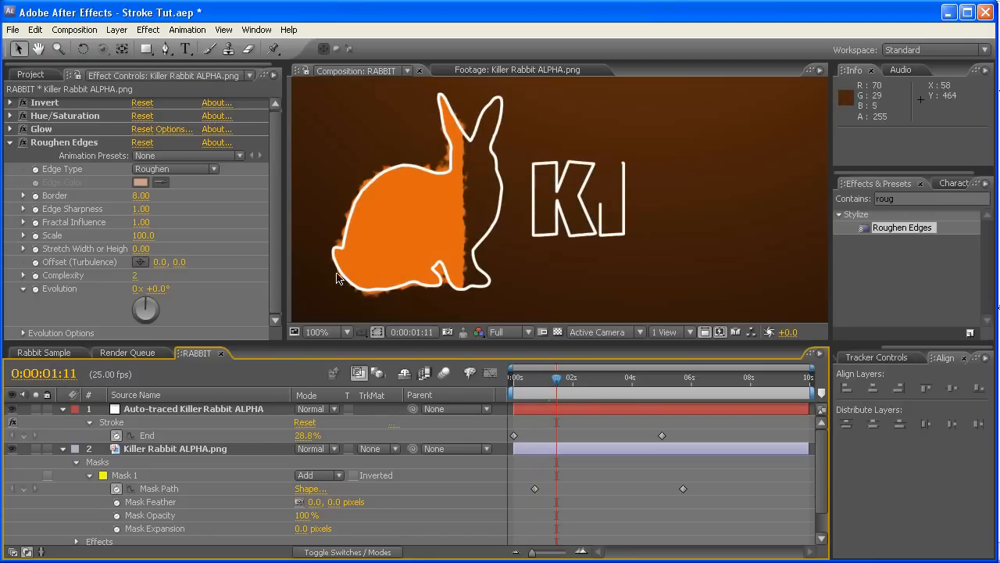
pyautogui.moveTo(458, 172)
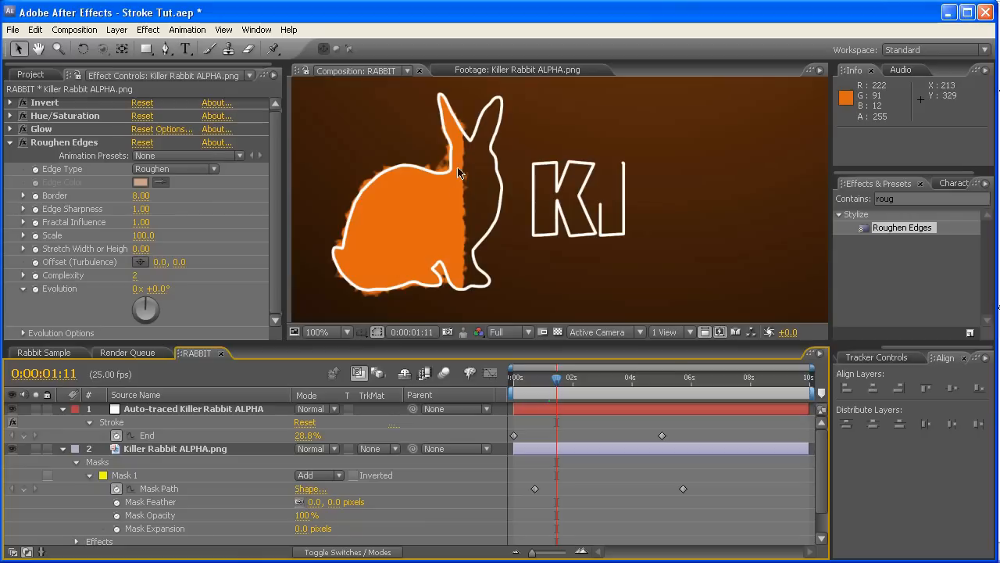
pyautogui.moveTo(454, 285)
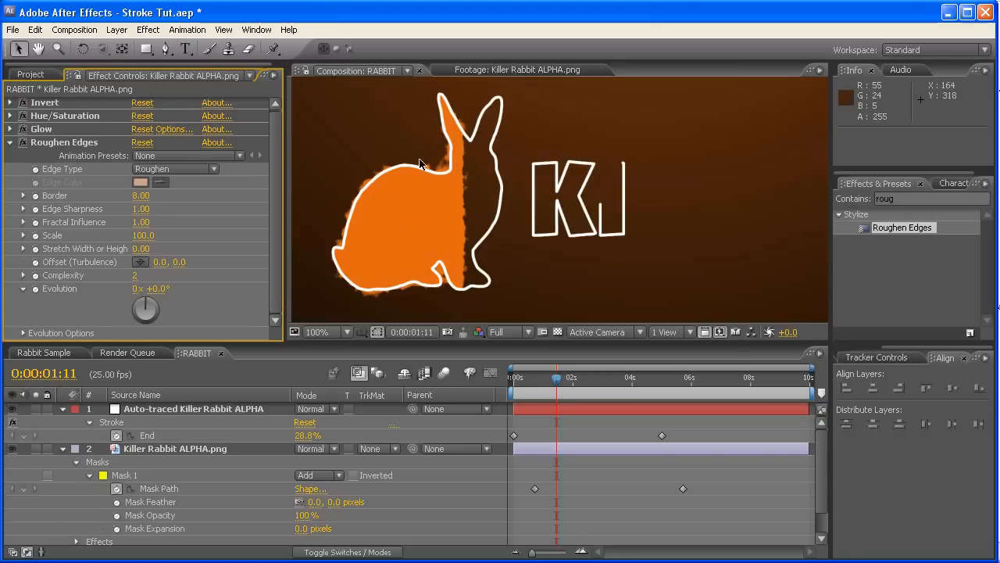
pyautogui.moveTo(477, 215)
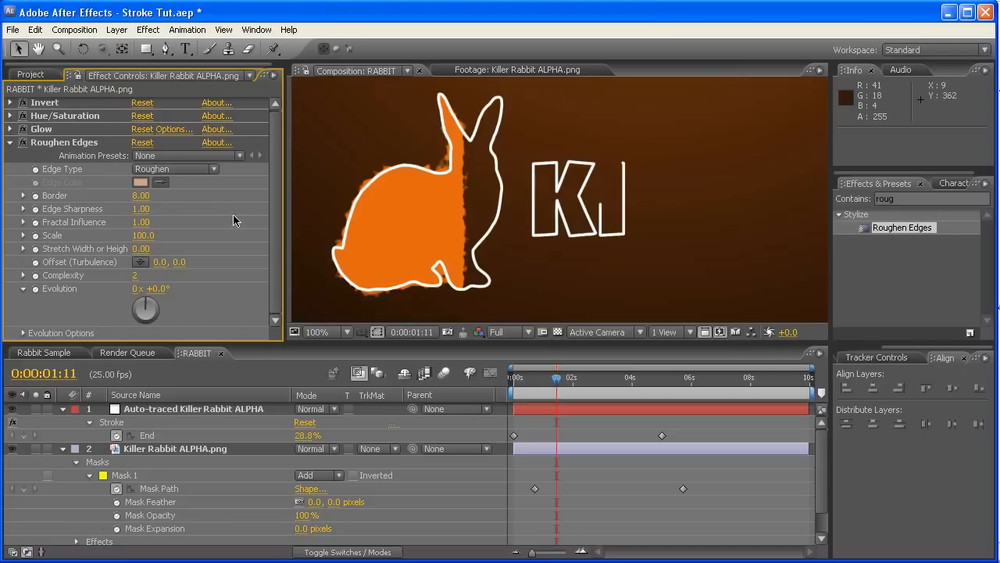
pyautogui.moveTo(281, 252)
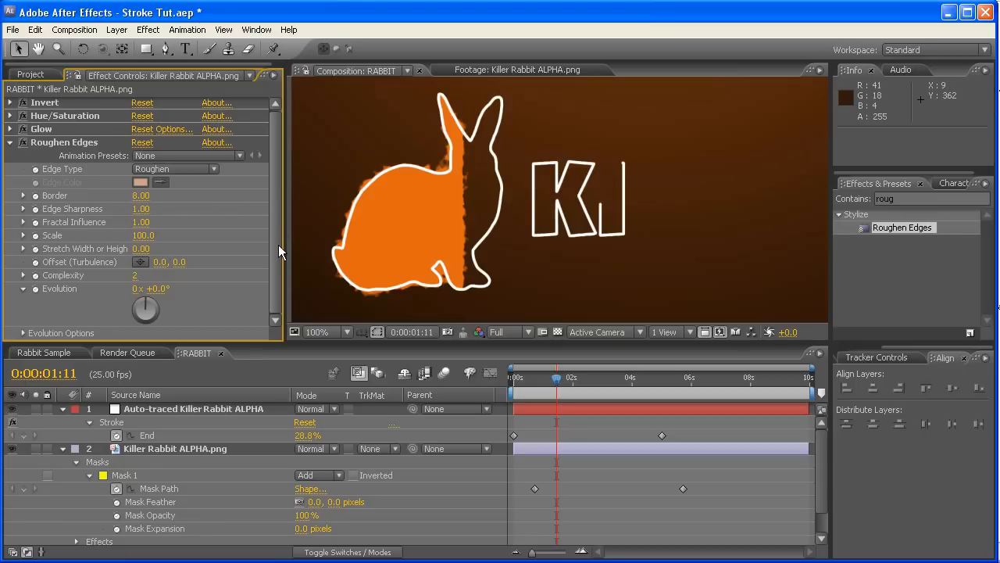
pyautogui.moveTo(54, 299)
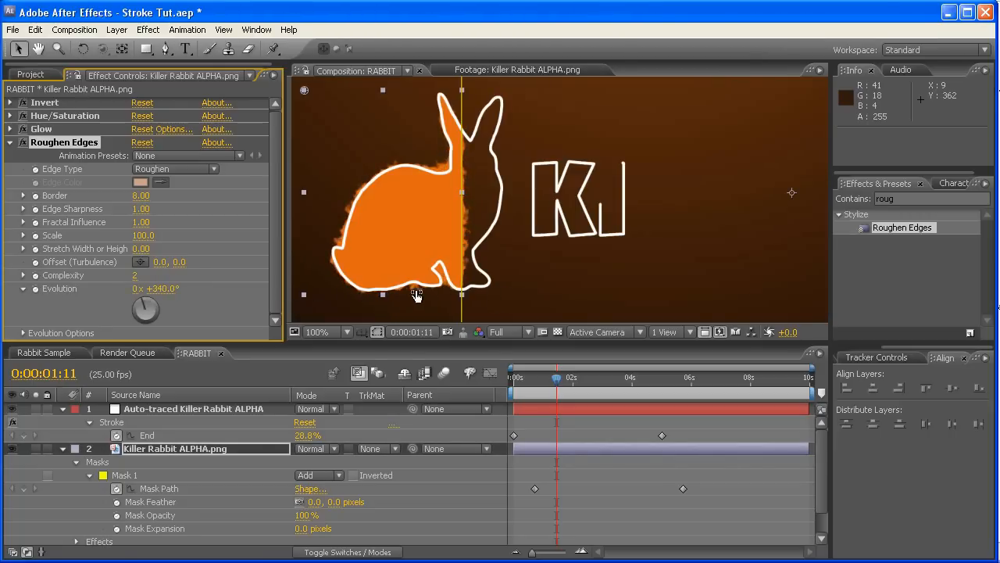
pyautogui.moveTo(145, 305); pyautogui.dragTo(133, 297)
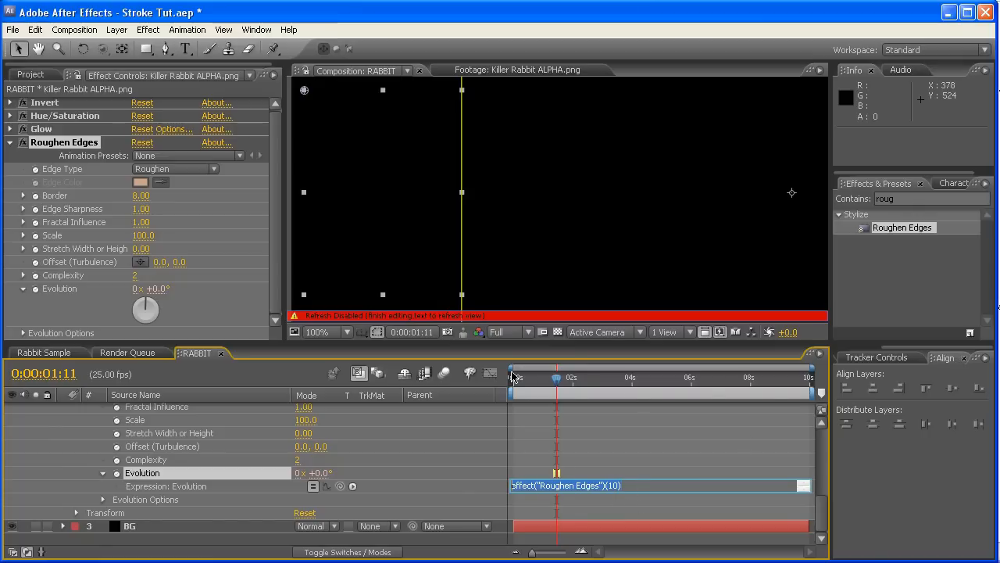
pyautogui.moveTo(516, 379)
pyautogui.write('time*250')
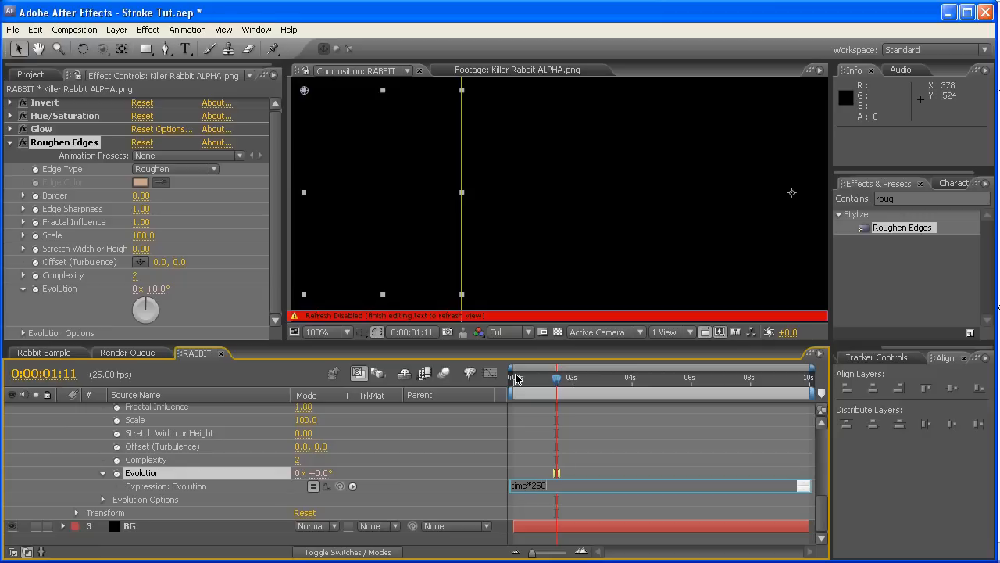
pyautogui.moveTo(659, 391)
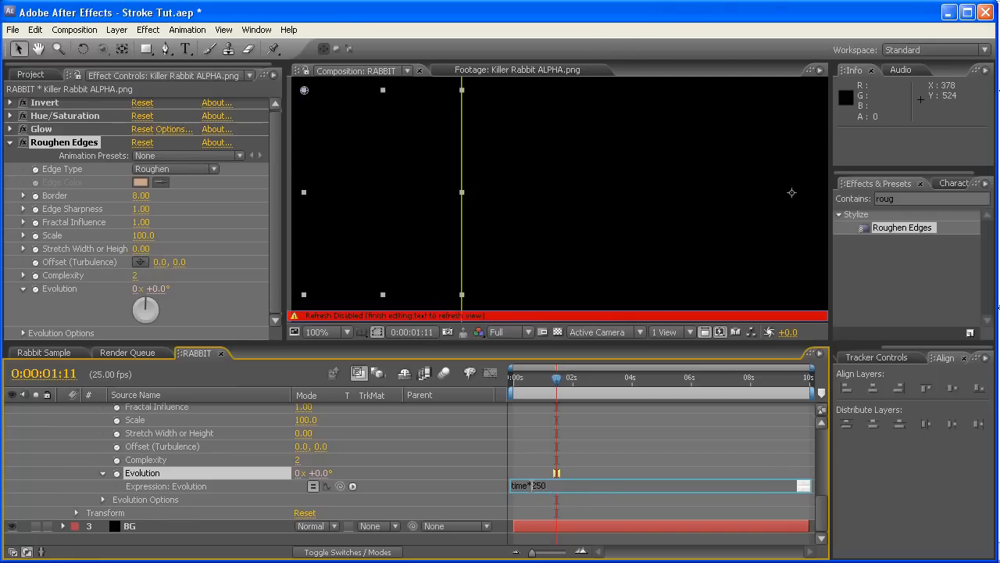
pyautogui.moveTo(166, 288)
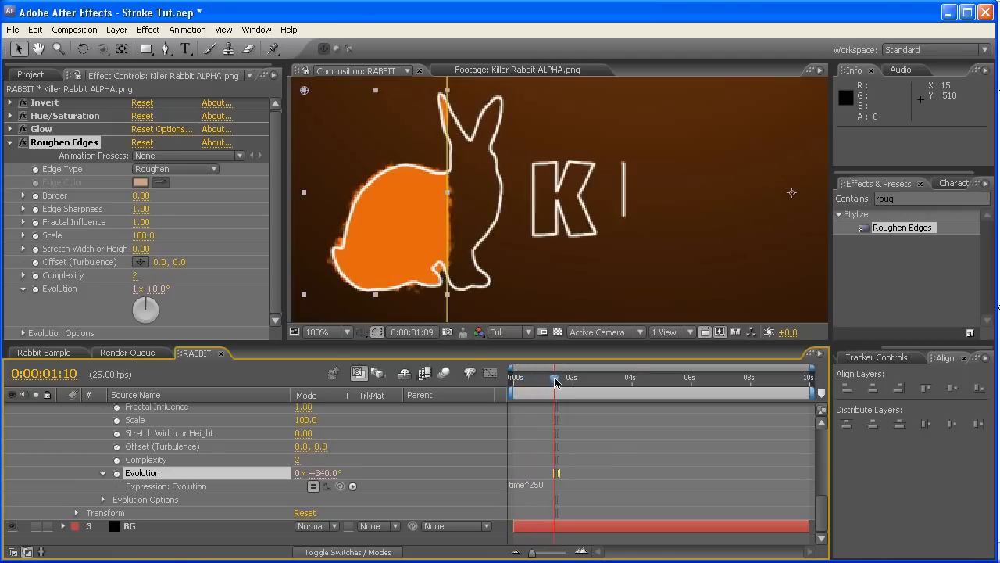
# Scrub the timeline to watch the time*250 Evolution expression animate the edges.
pyautogui.moveTo(555, 378); pyautogui.dragTo(573, 378)
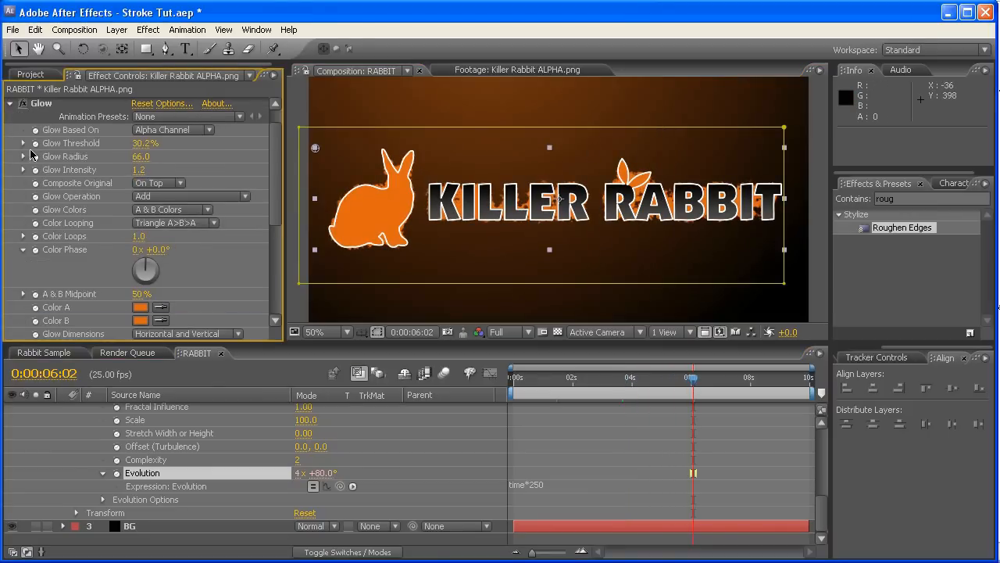
# Scrub Glow Radius from 66 up to about 89.
pyautogui.moveTo(140, 156); pyautogui.dragTo(171, 157)
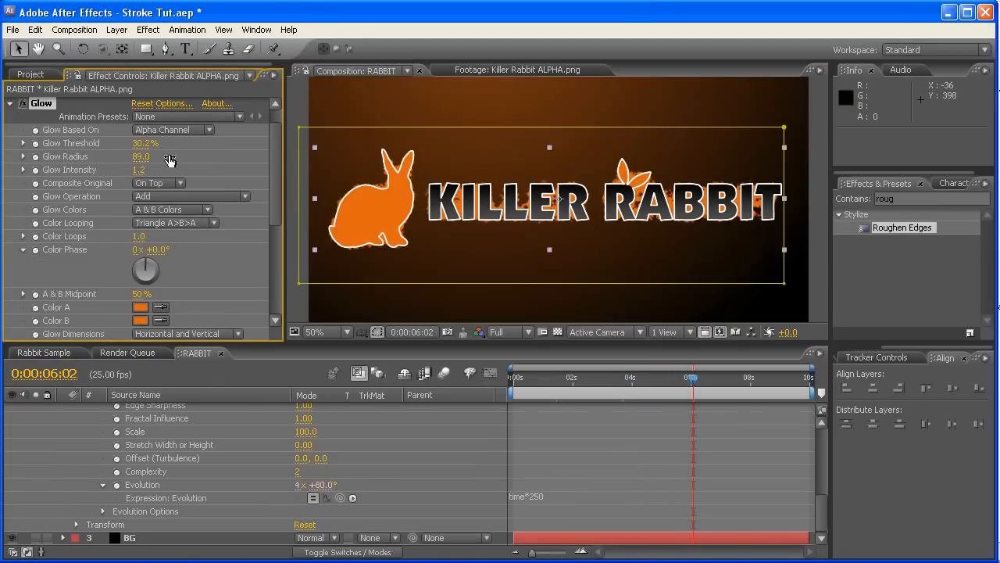
pyautogui.moveTo(141, 156); pyautogui.dragTo(233, 160)
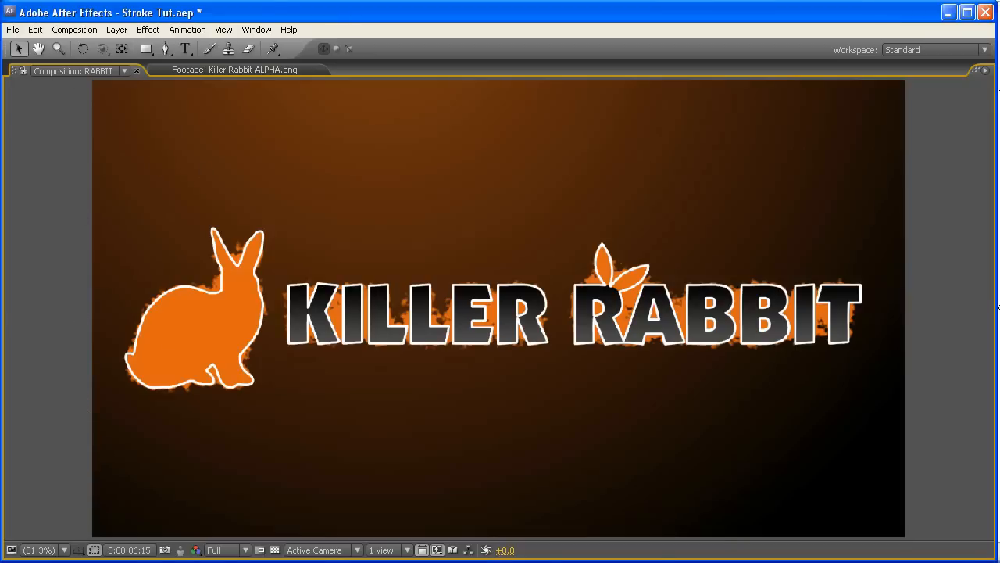
pyautogui.moveTo(174, 212)
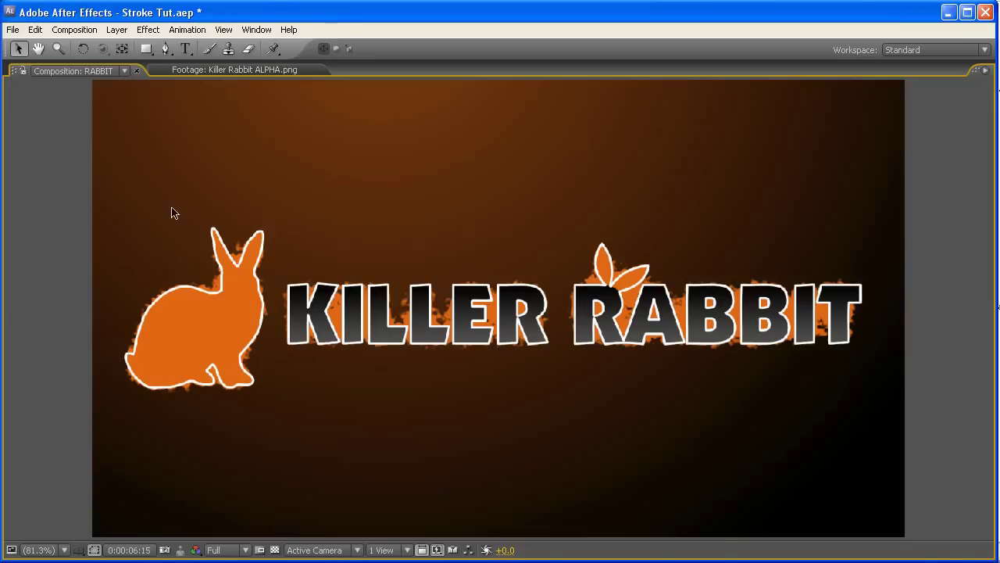
pyautogui.moveTo(241, 348)
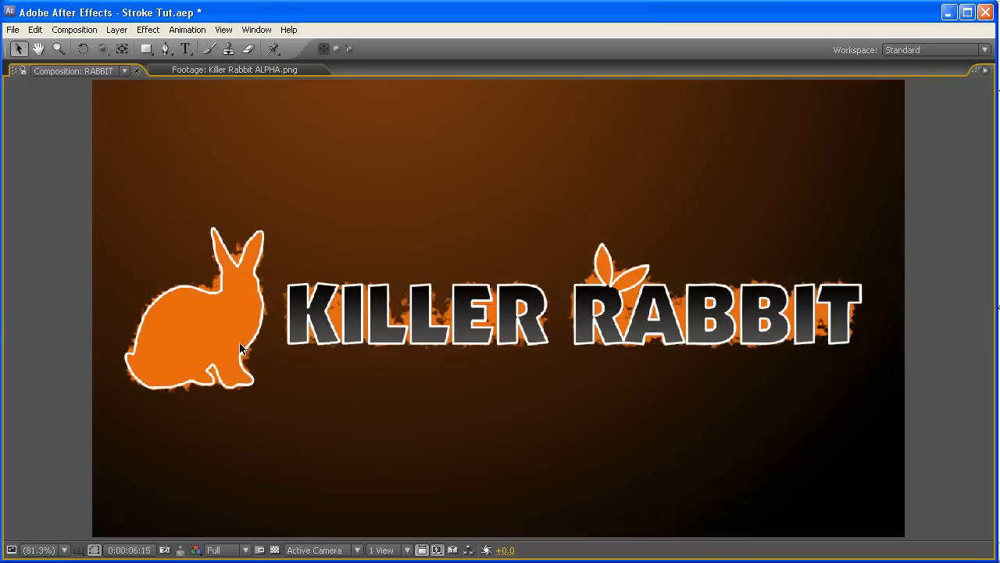
pyautogui.moveTo(105, 327)
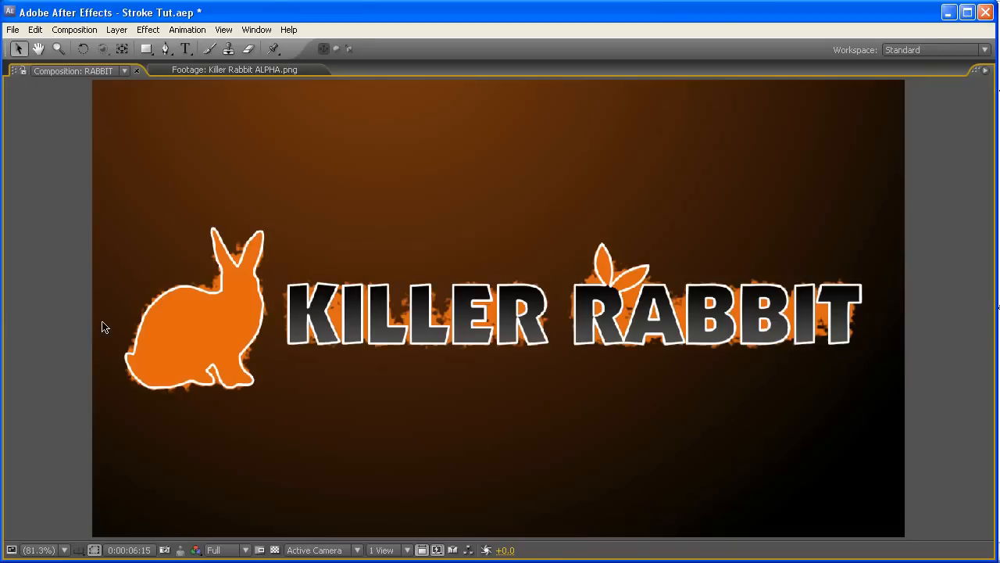